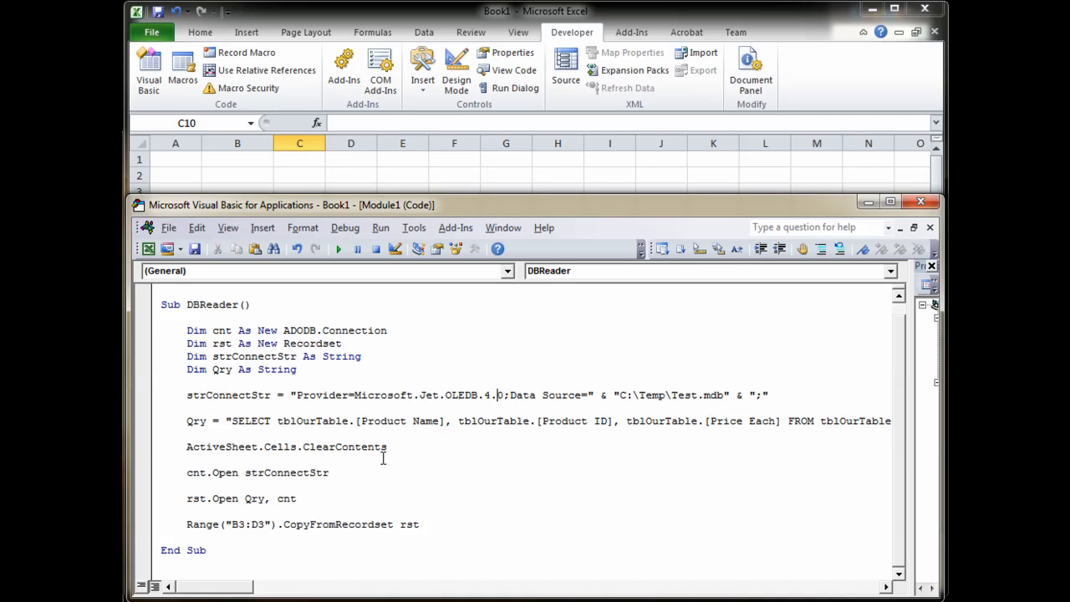
Review the macro's query lines by highlighting and then deselecting them
left_click_drag(187, 421, 420, 525)
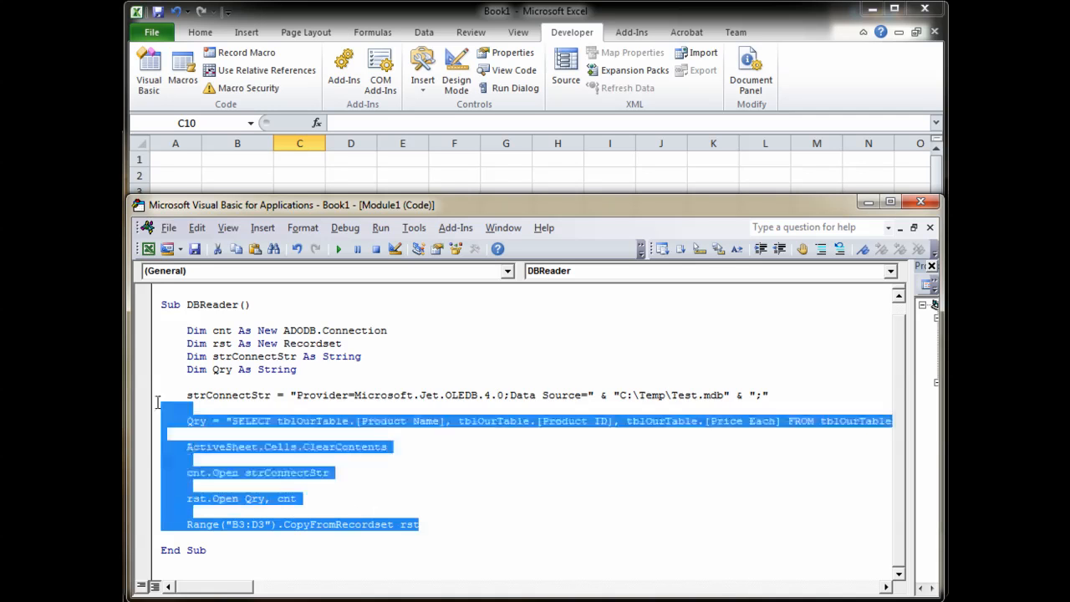
left_click(389, 446)
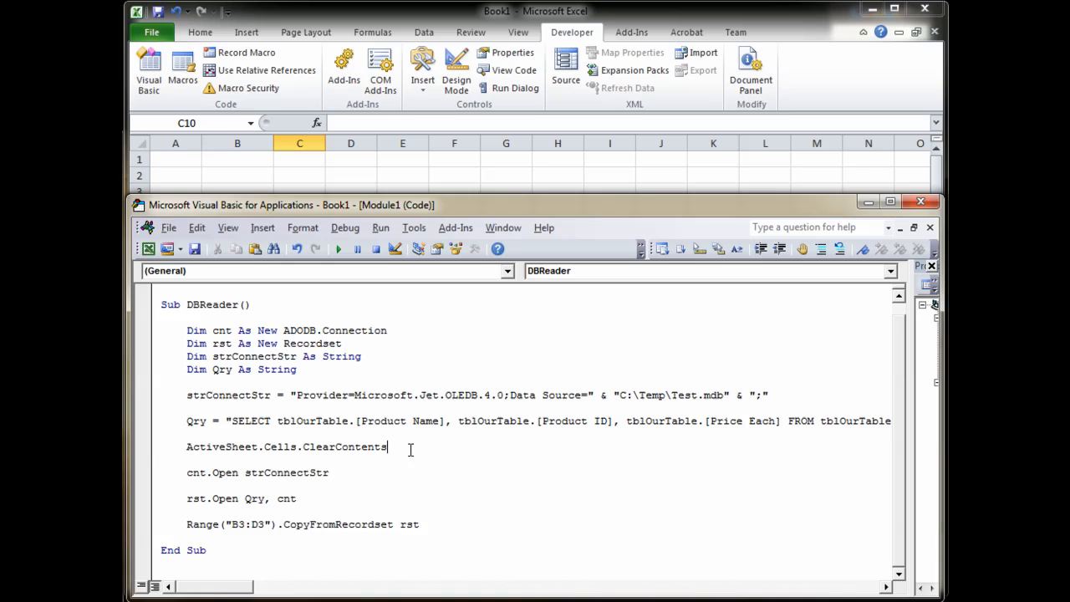
mouse_move(404, 495)
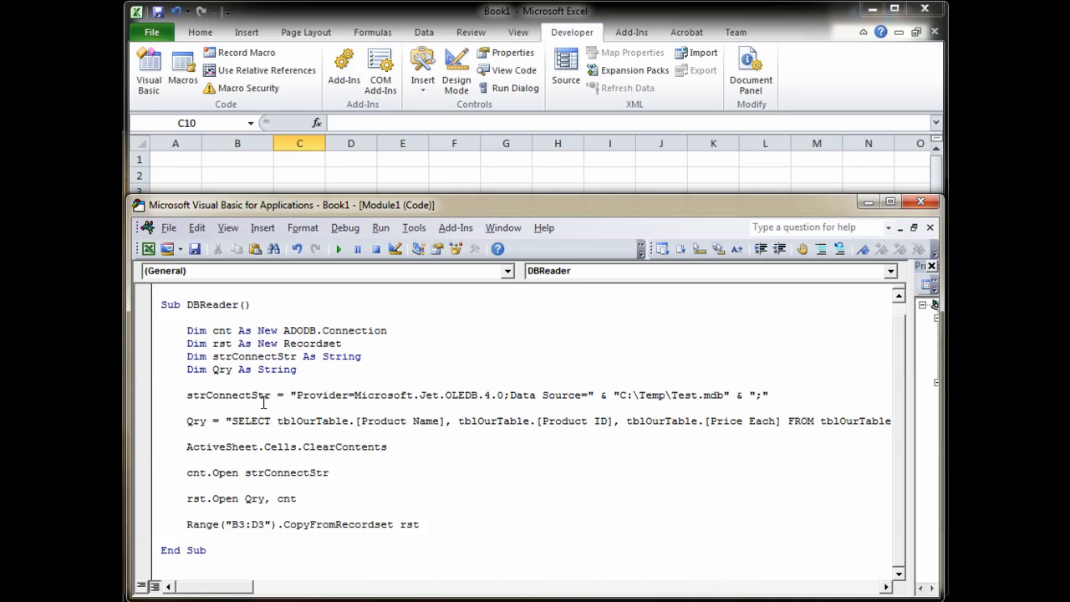
mouse_move(391, 438)
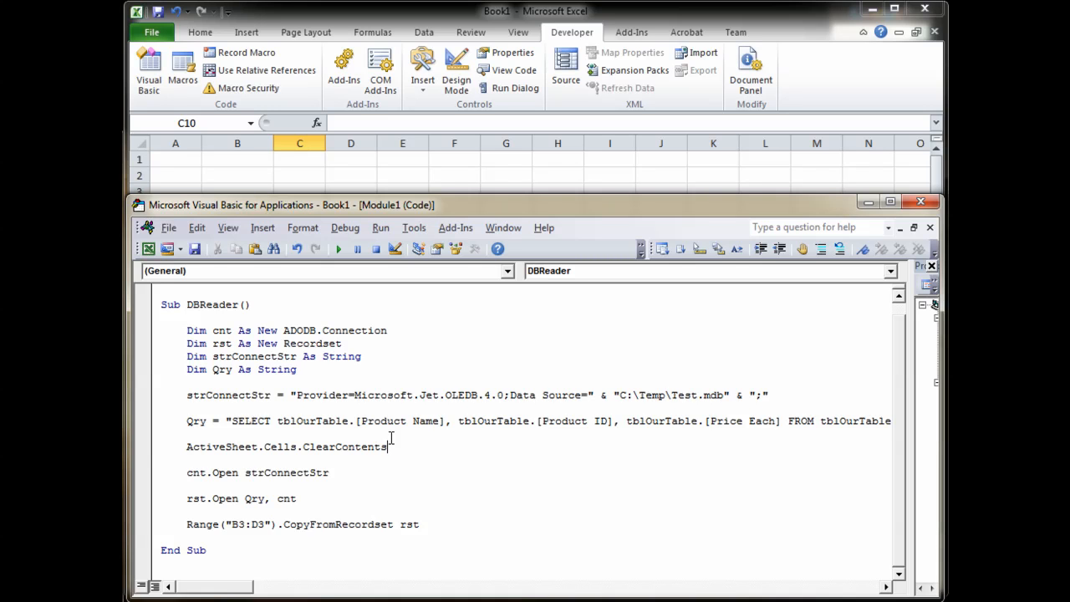
mouse_move(409, 489)
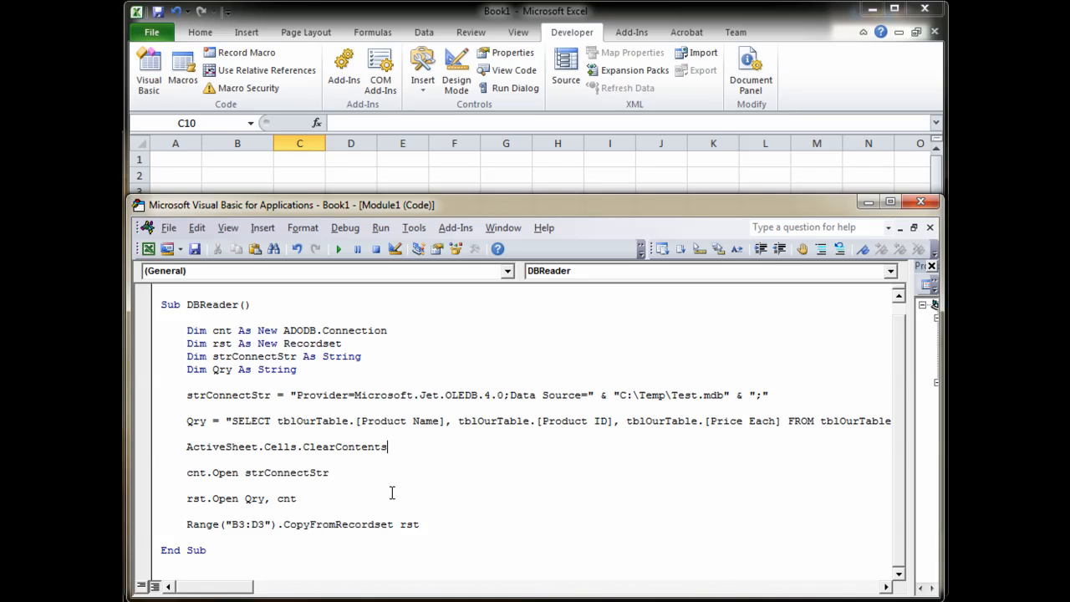
mouse_move(189, 422)
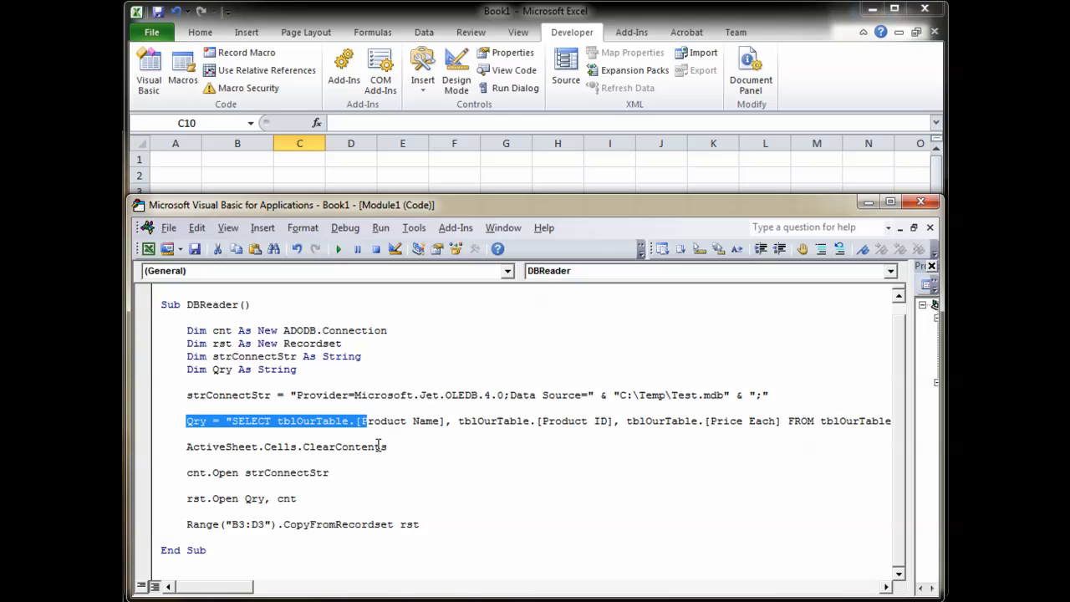
left_click(248, 421)
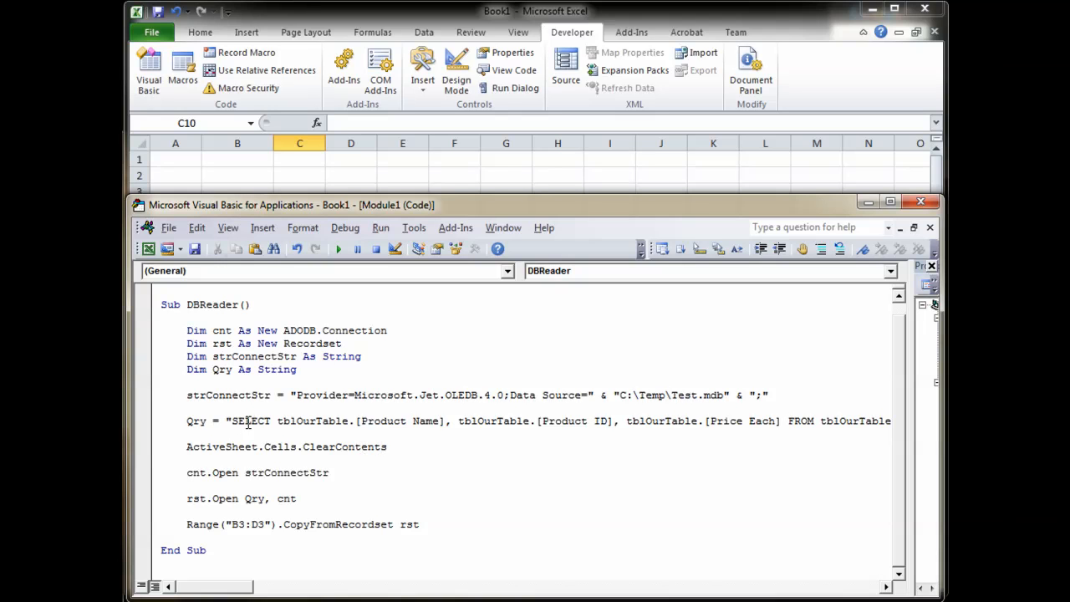
mouse_move(512, 522)
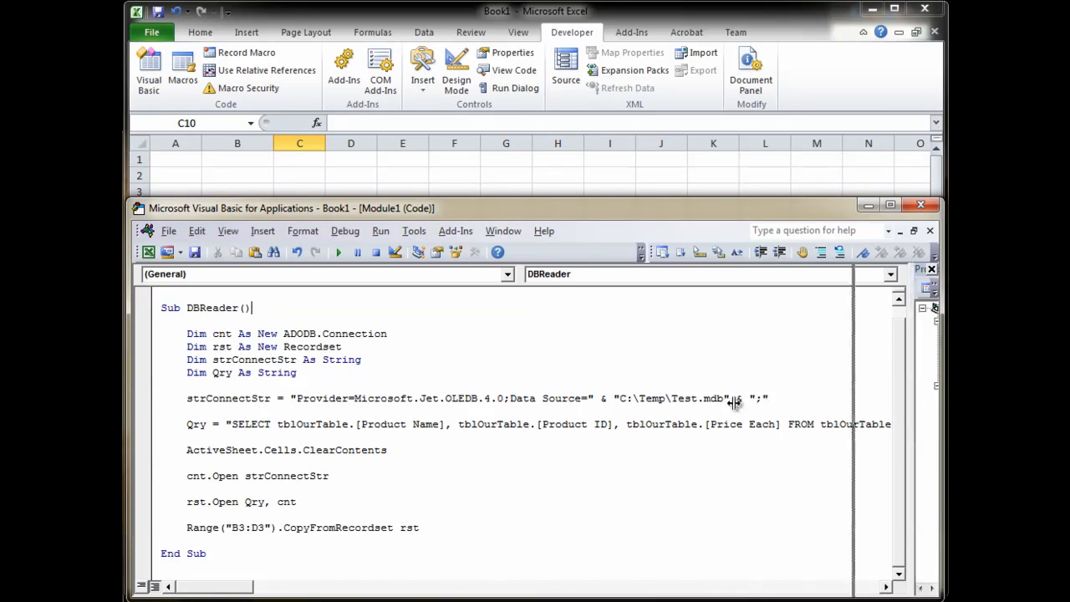
Dock the Module1 project pane and head to Tools to check the ADO 6.0 reference
right_click(816, 398)
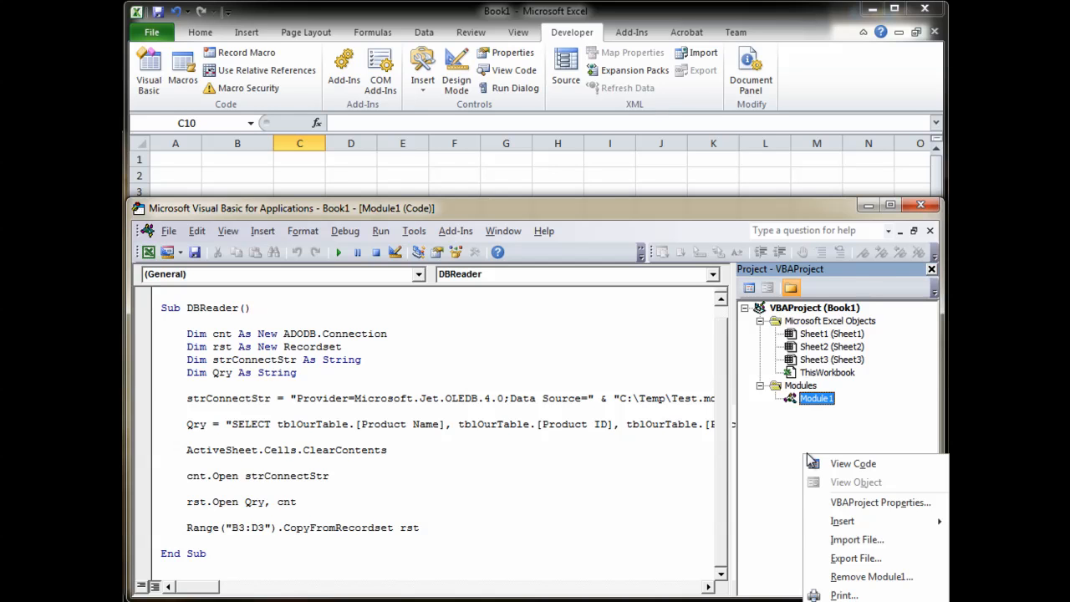
mouse_move(843, 522)
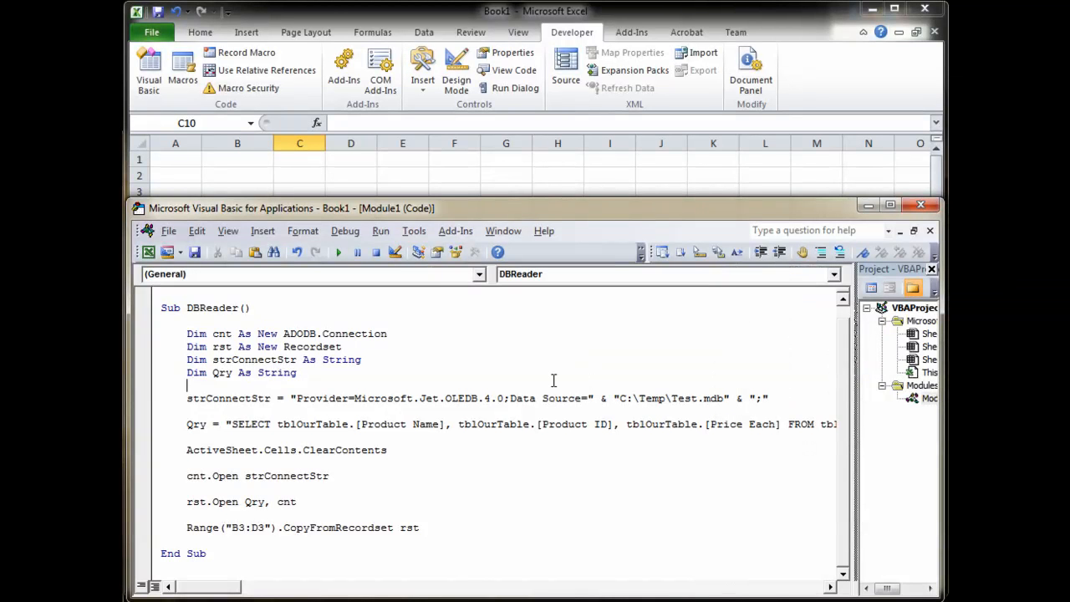
left_click(413, 231)
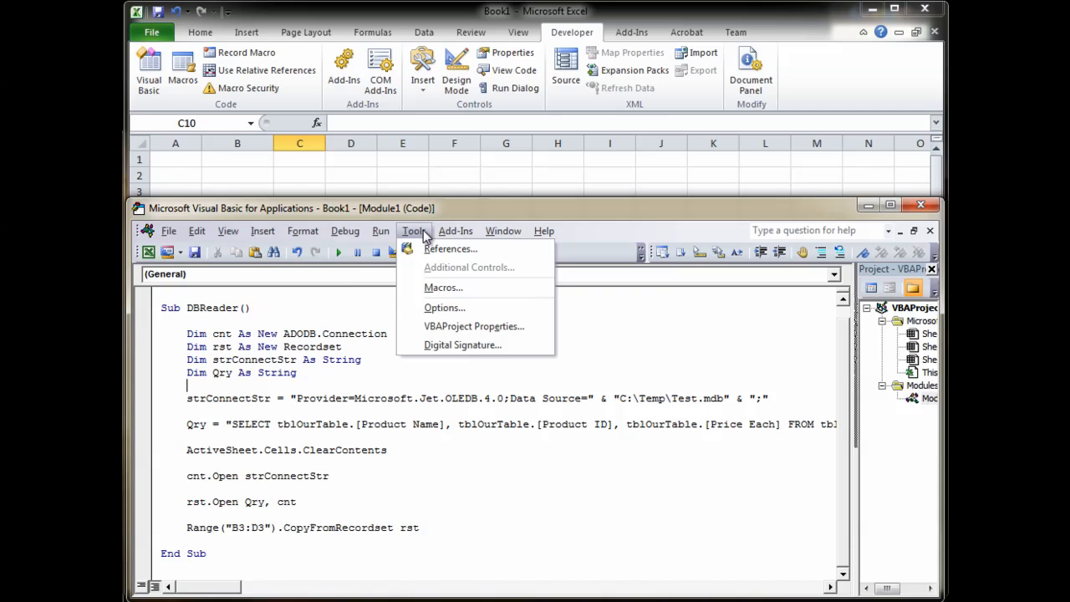
left_click(450, 247)
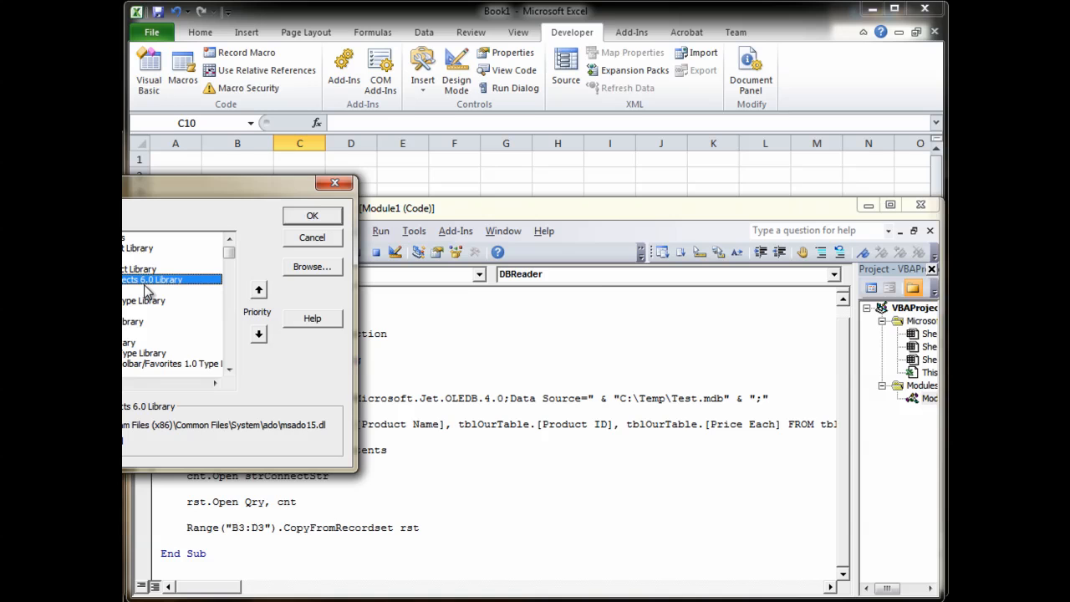
mouse_move(143, 291)
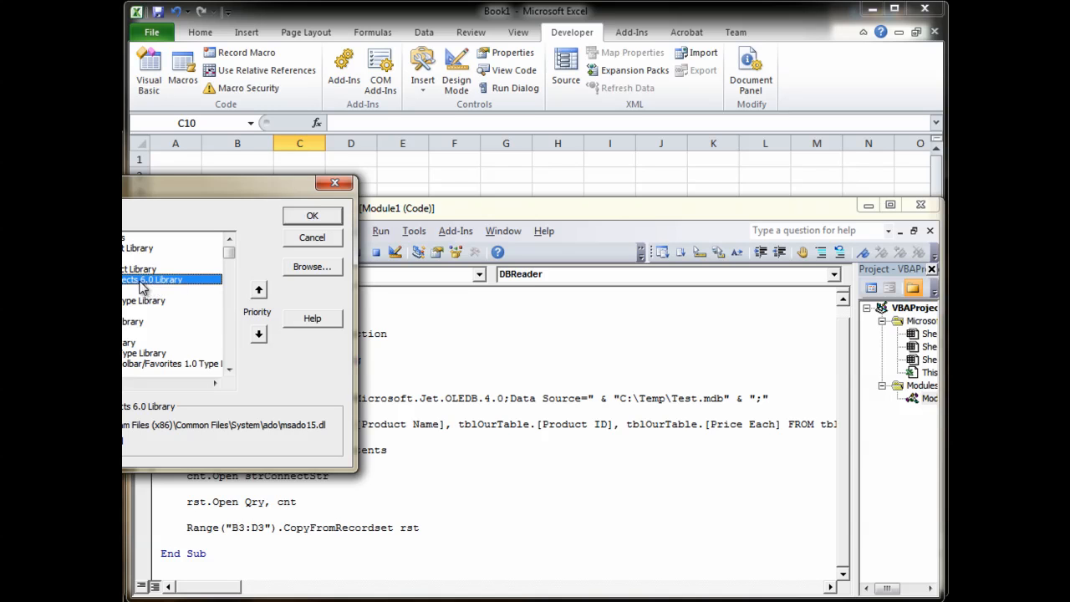
mouse_move(159, 287)
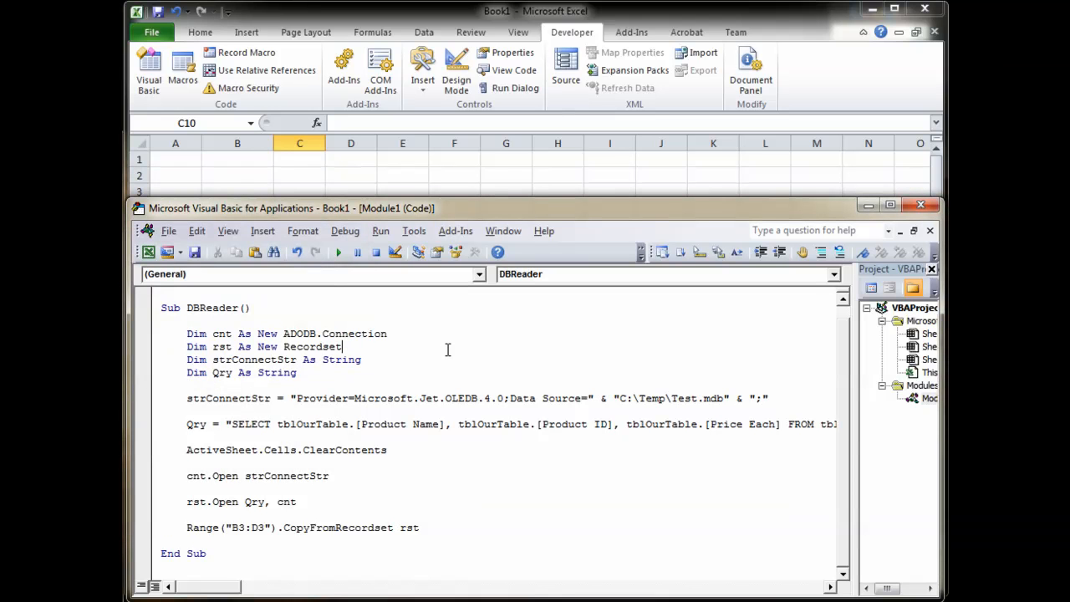
key("ctrl+a")
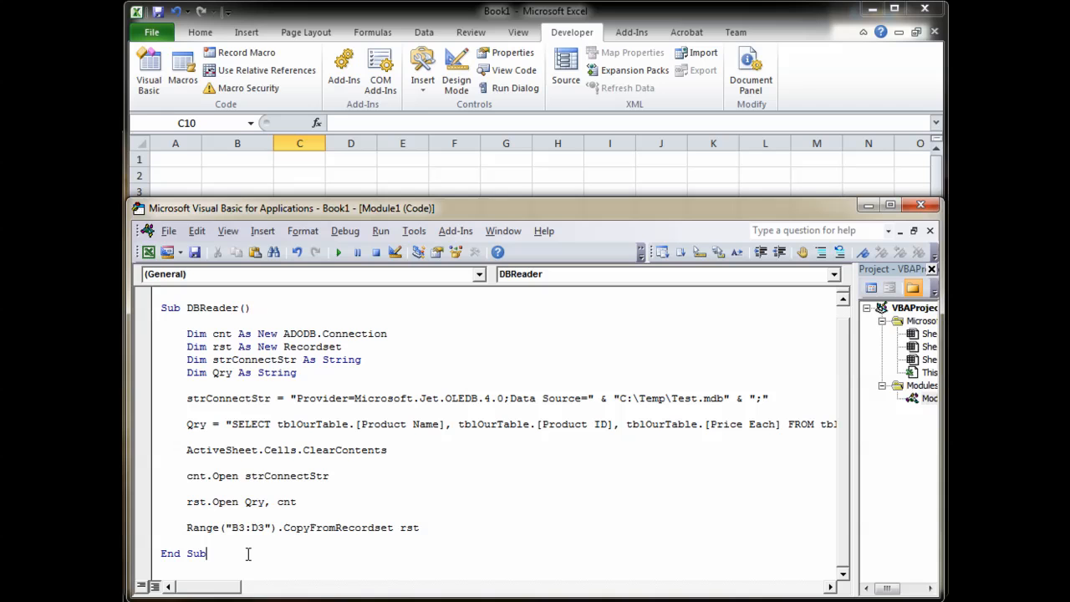
left_click(267, 318)
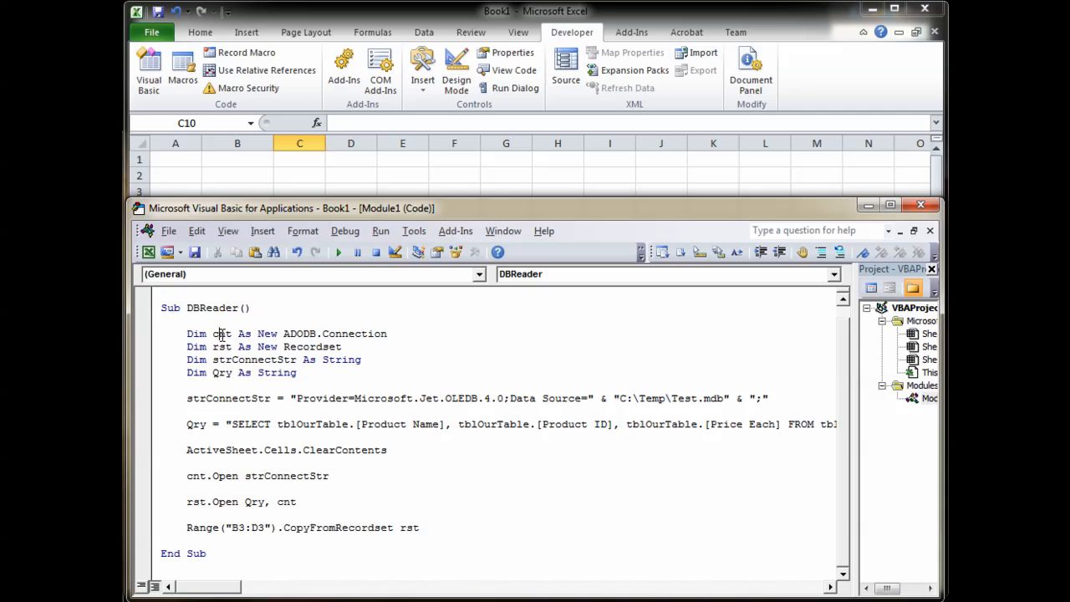
double_click(293, 335)
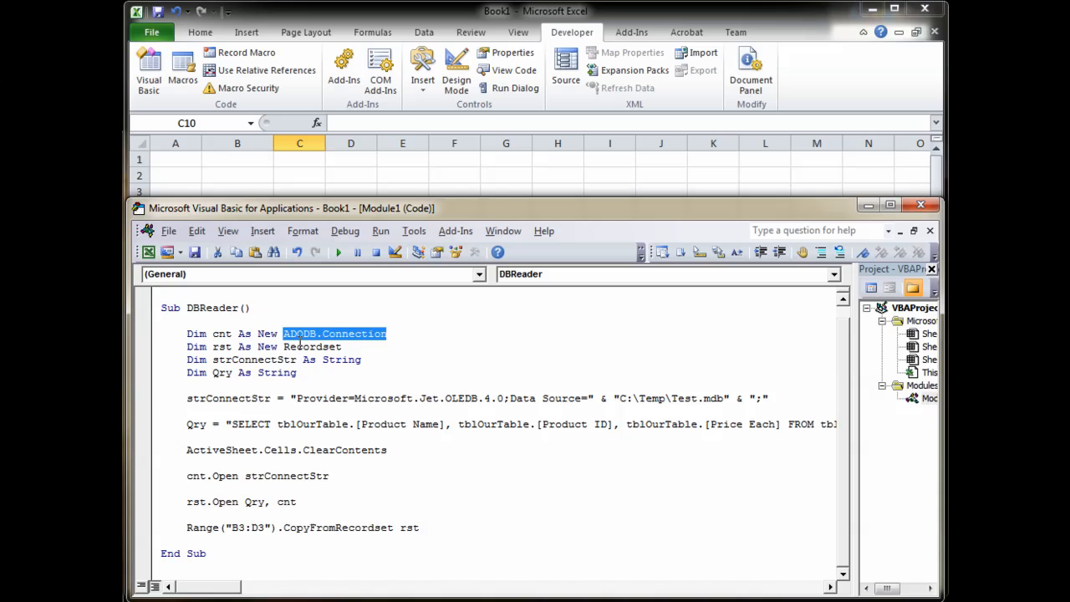
left_click(377, 308)
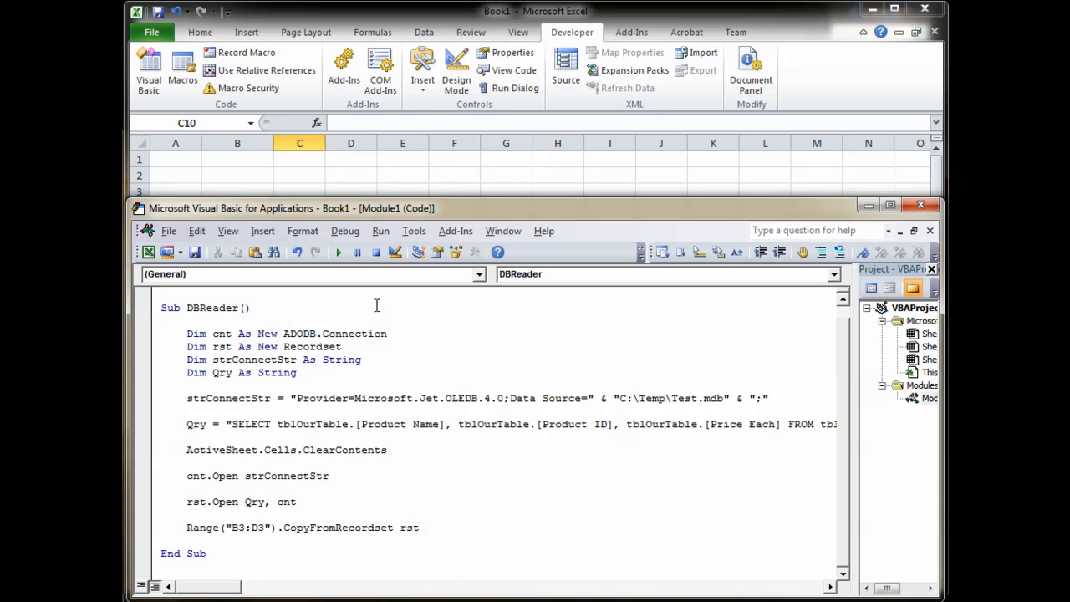
type("A")
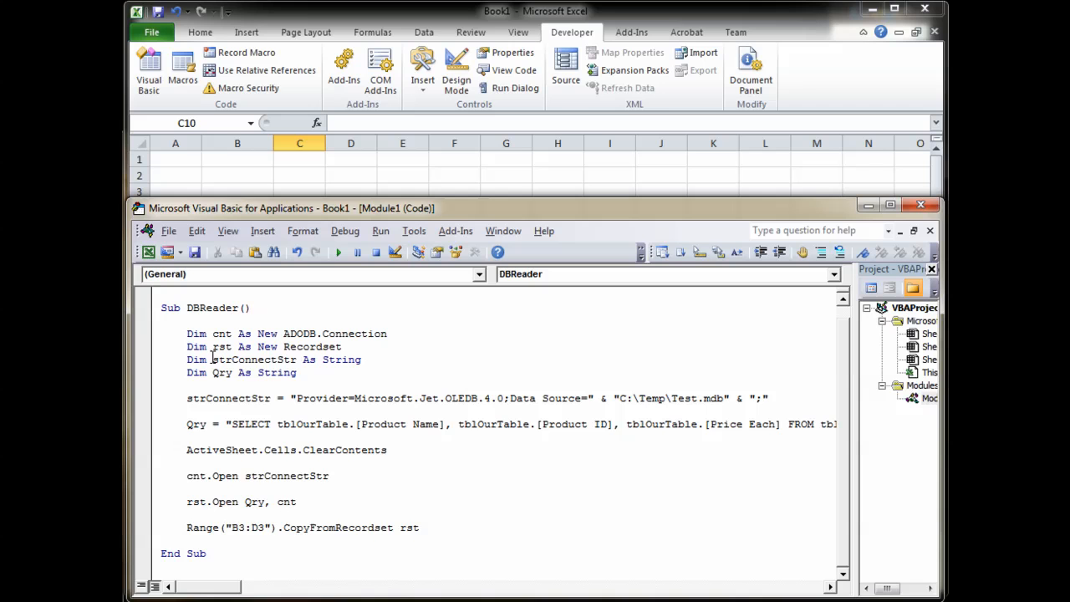
double_click(250, 358)
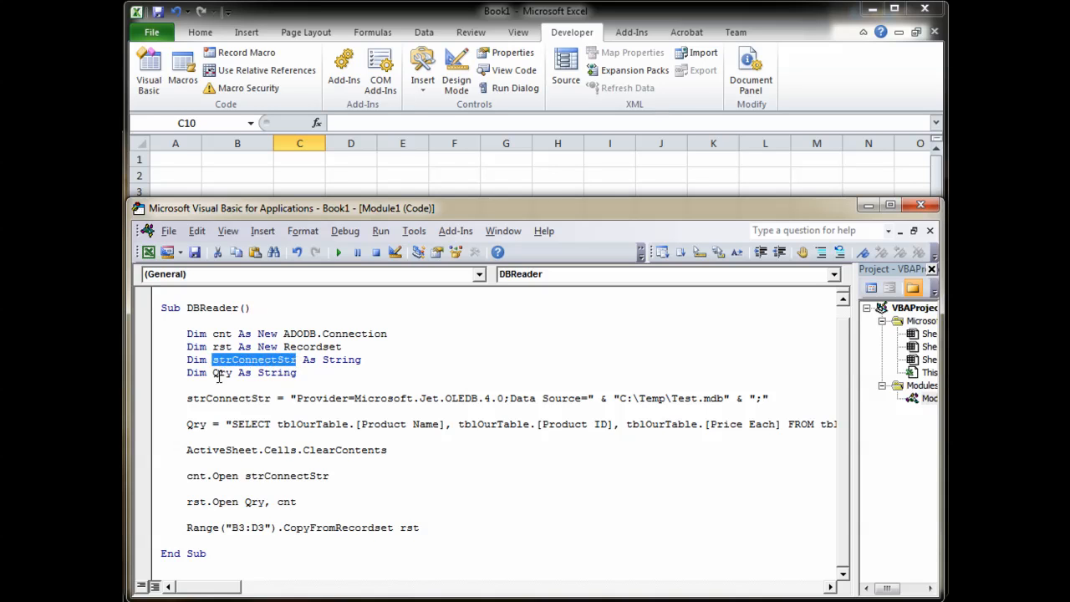
left_click(221, 346)
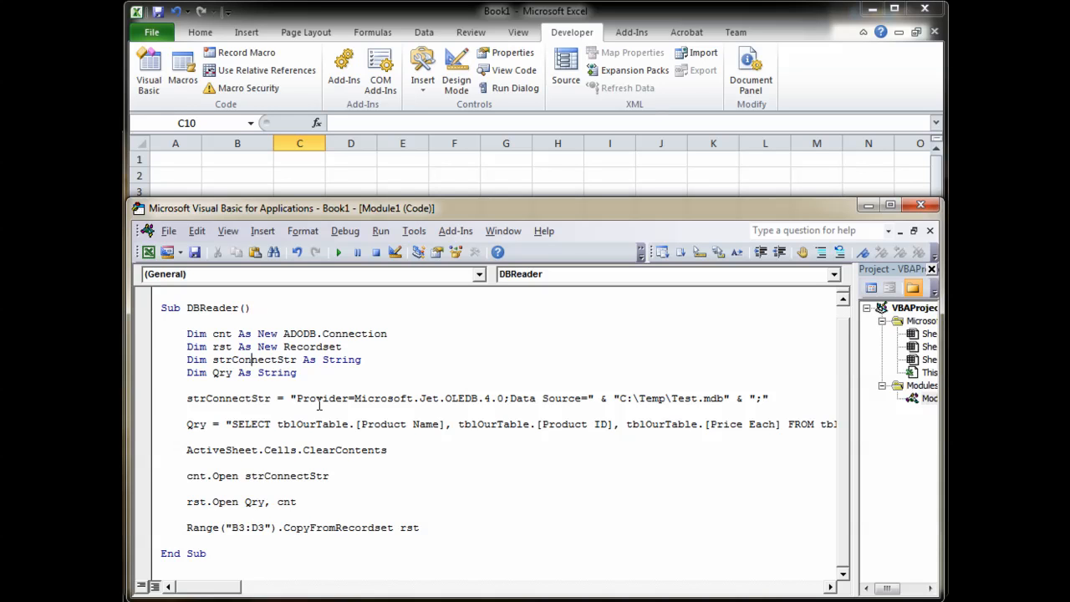
mouse_move(320, 401)
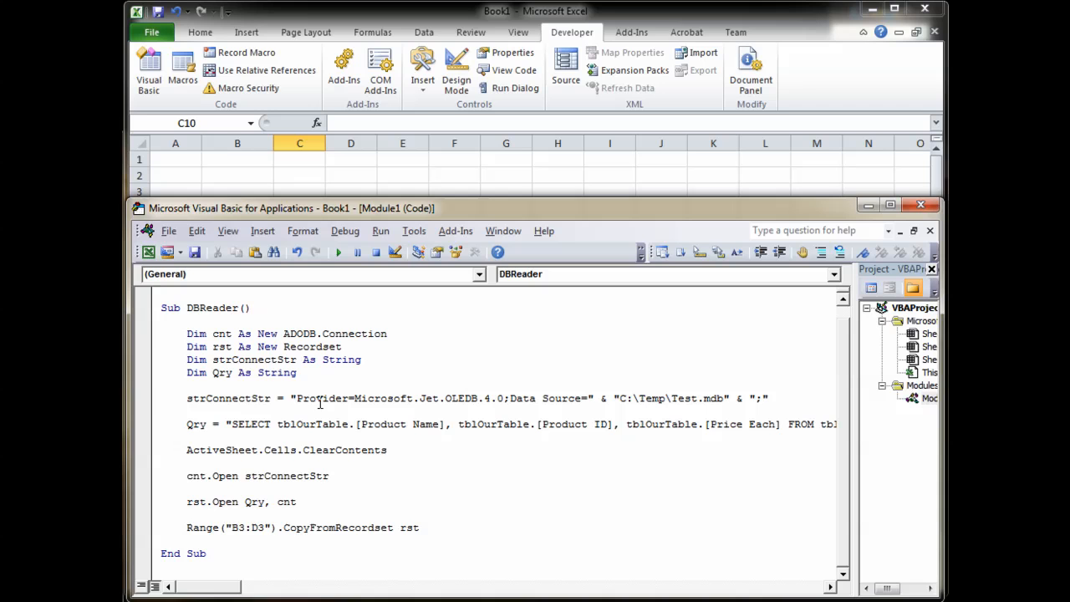
mouse_move(318, 400)
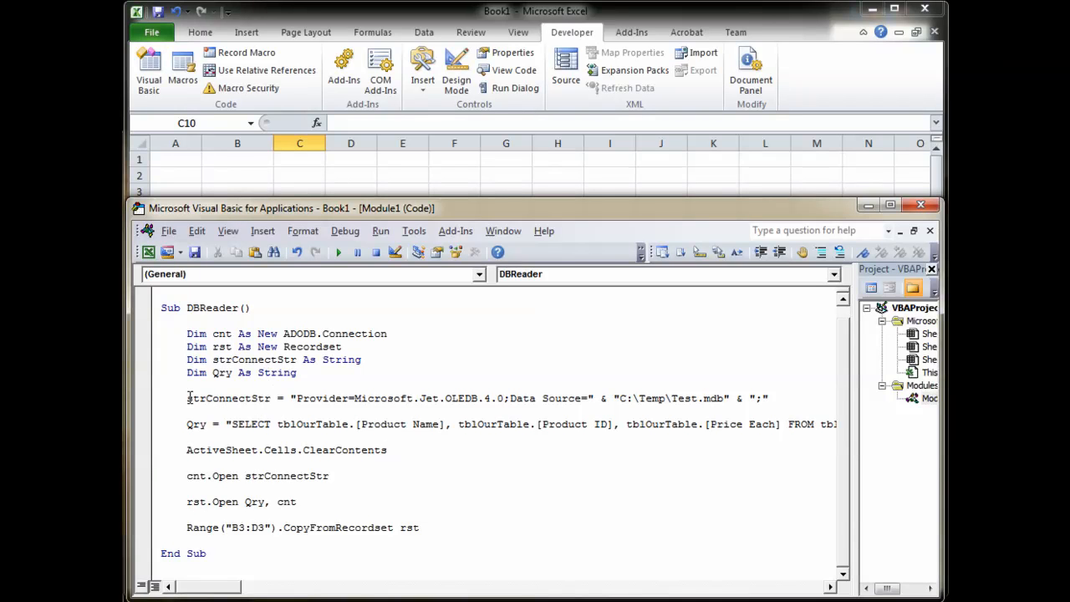
double_click(226, 398)
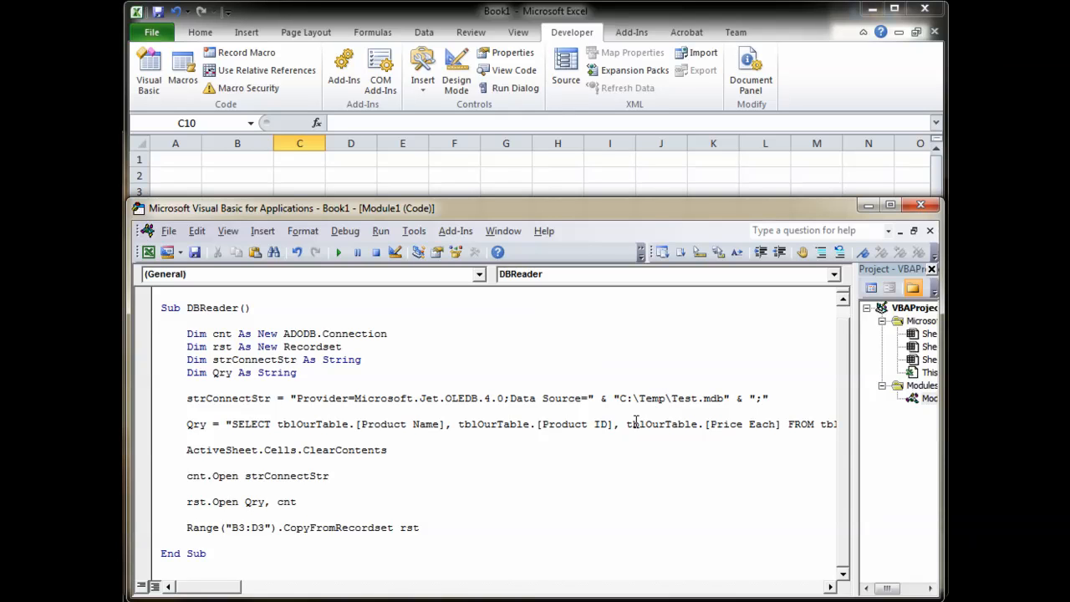
mouse_move(589, 422)
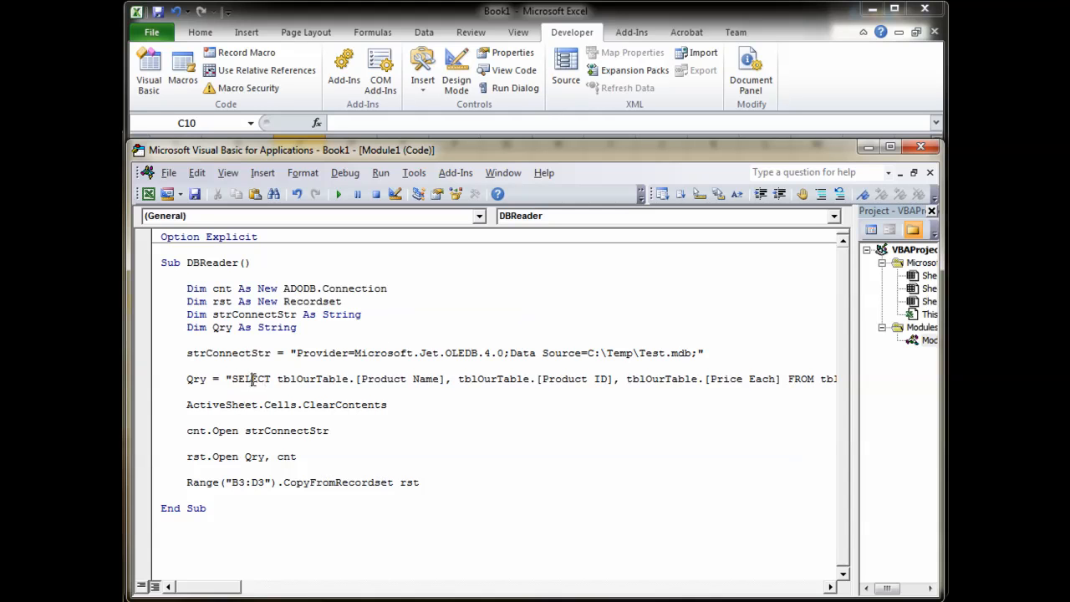
double_click(247, 378)
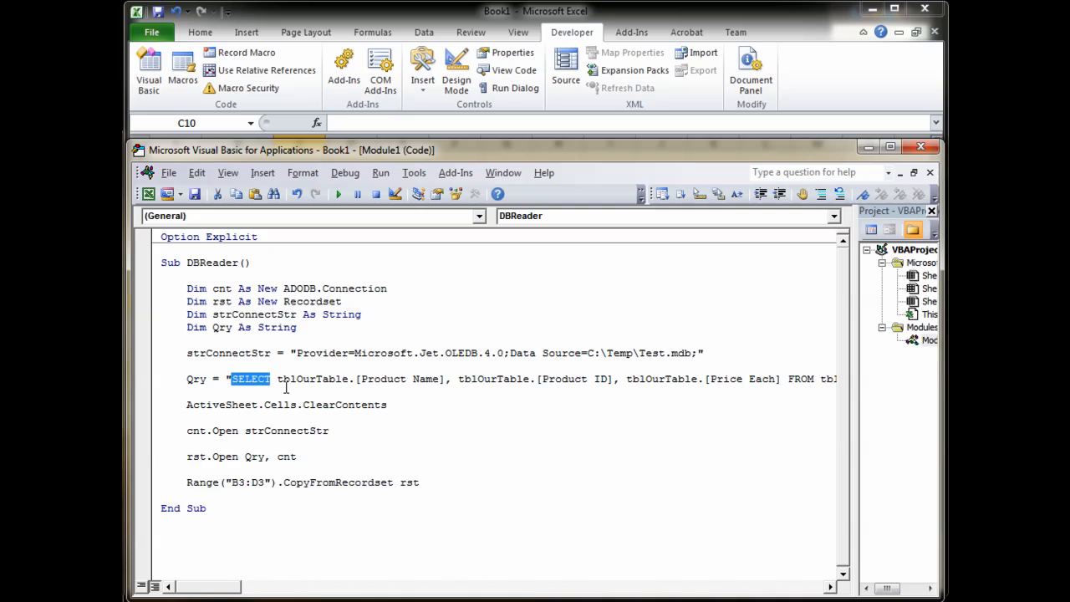
left_click(243, 378)
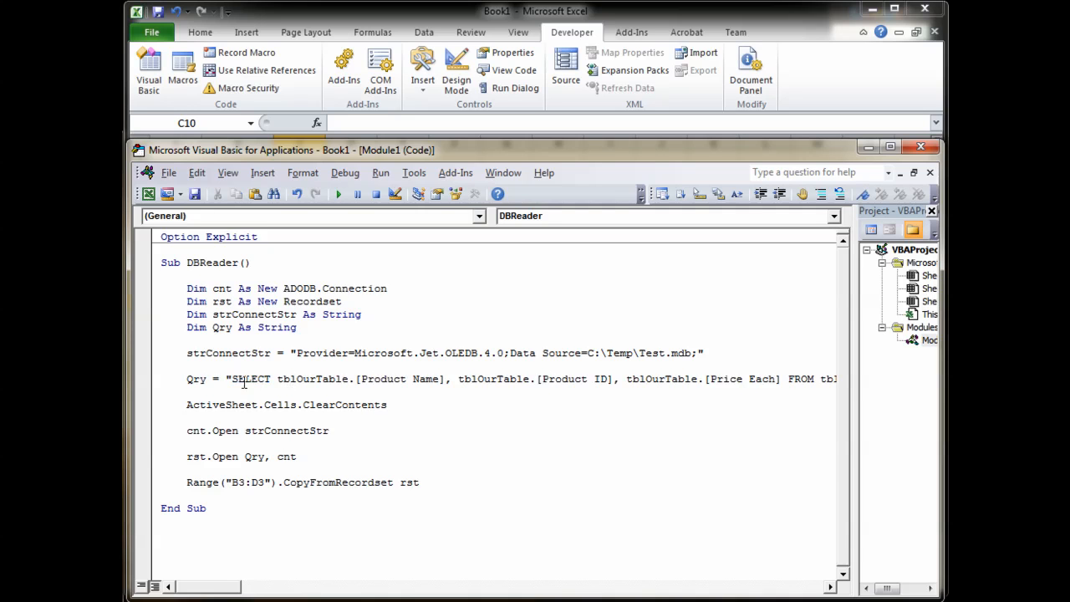
left_click(288, 378)
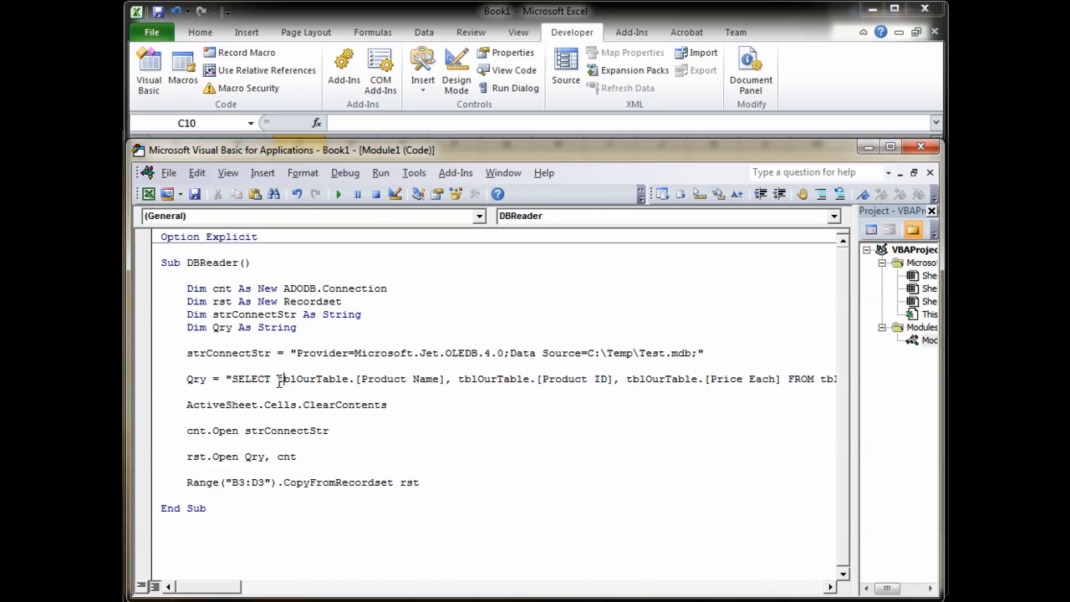
double_click(312, 378)
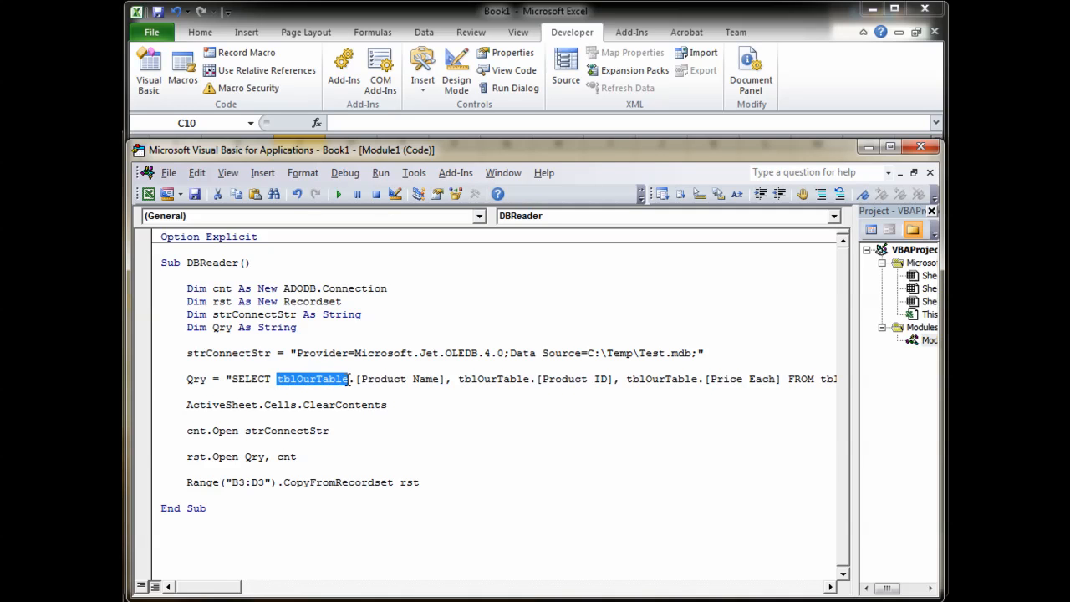
left_click(326, 378)
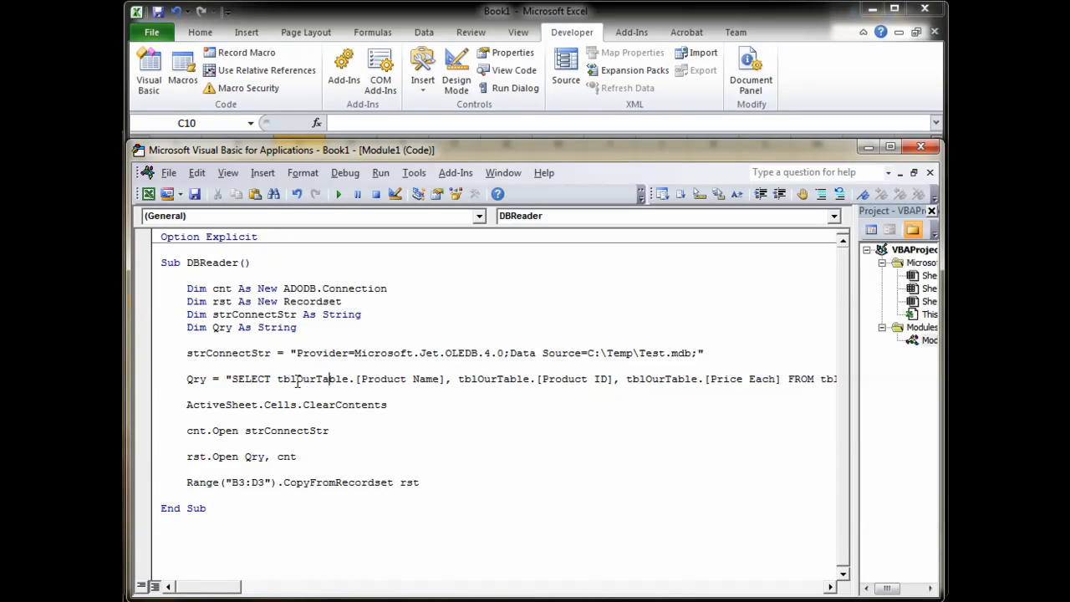
mouse_move(350, 388)
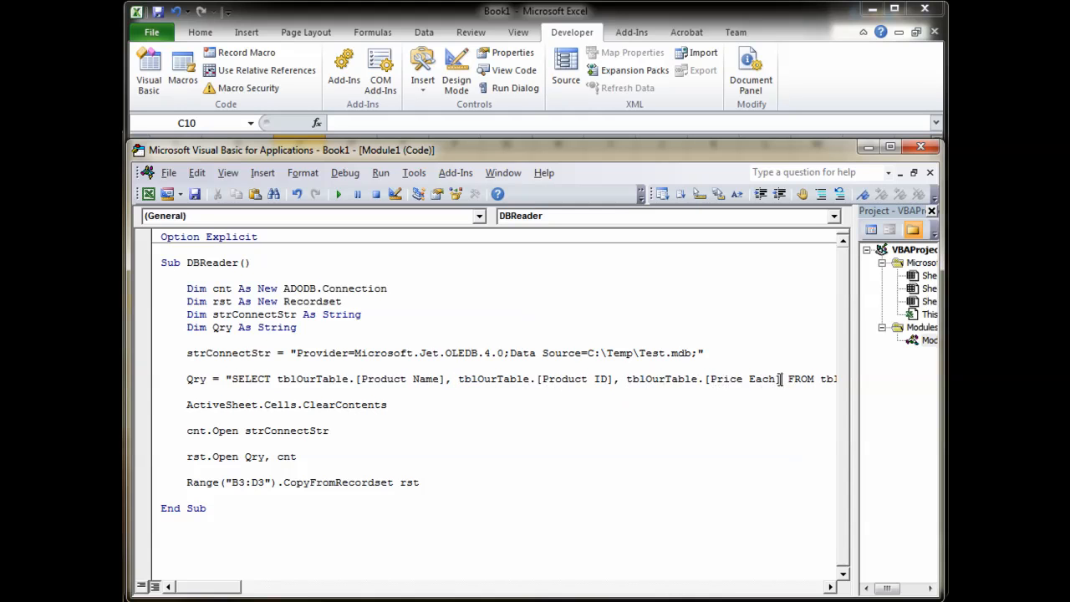
double_click(579, 378)
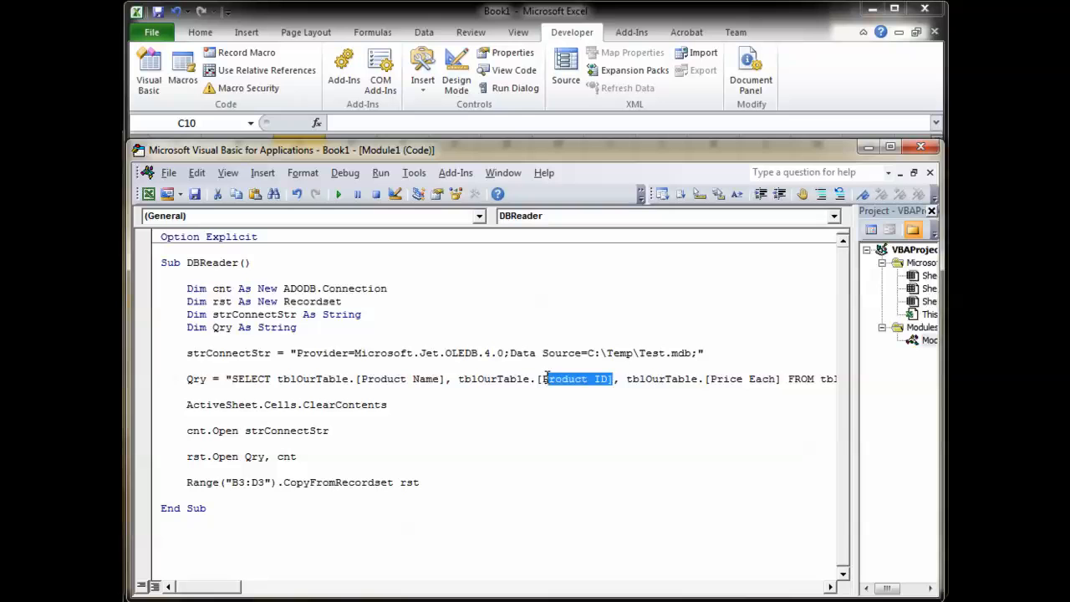
left_click(426, 378)
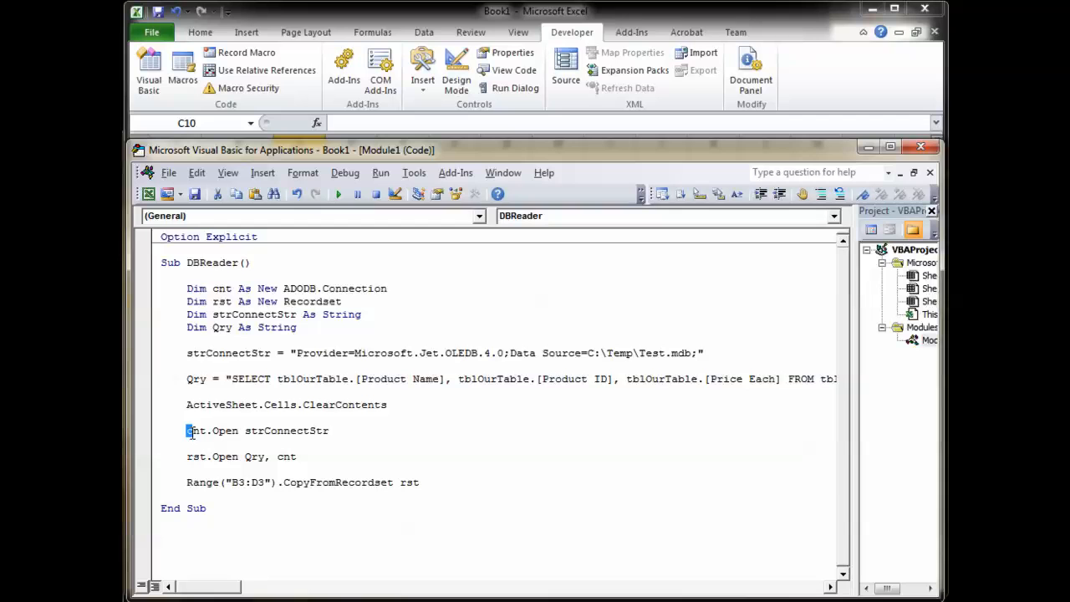
double_click(195, 432)
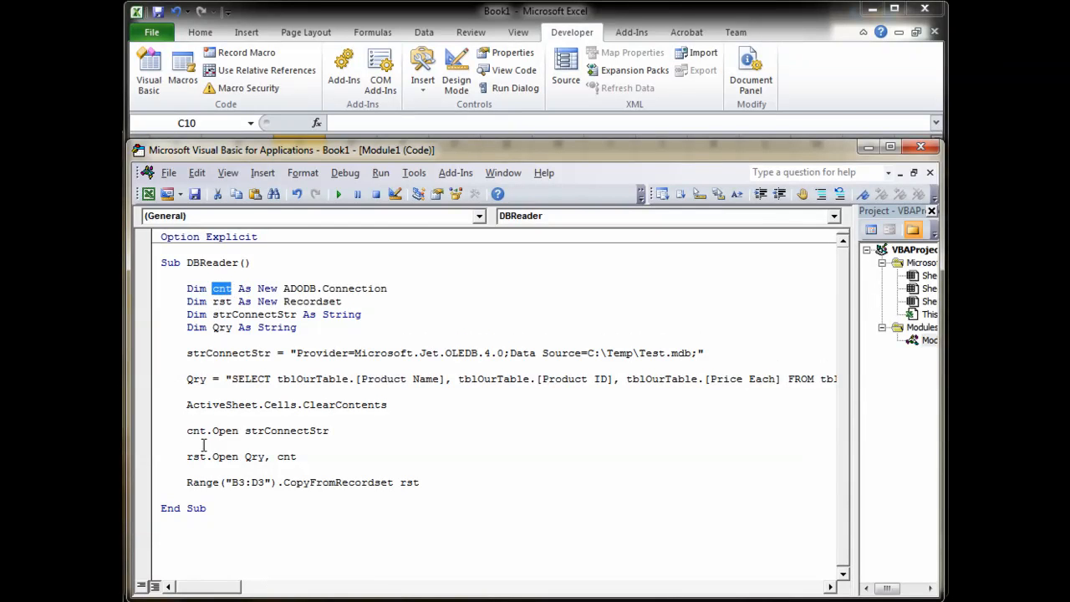
left_click(215, 432)
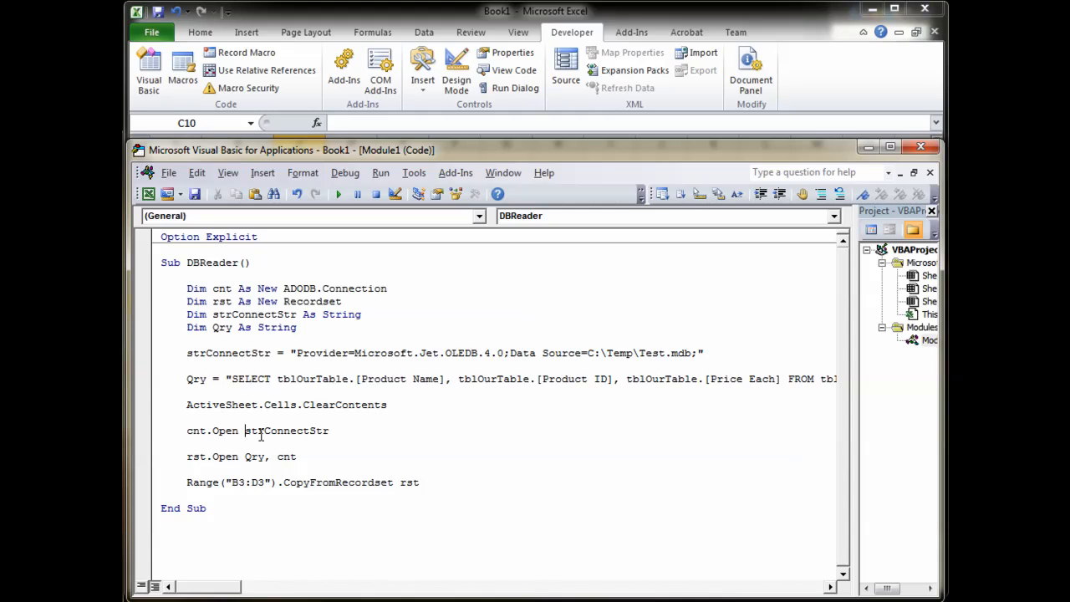
double_click(286, 430)
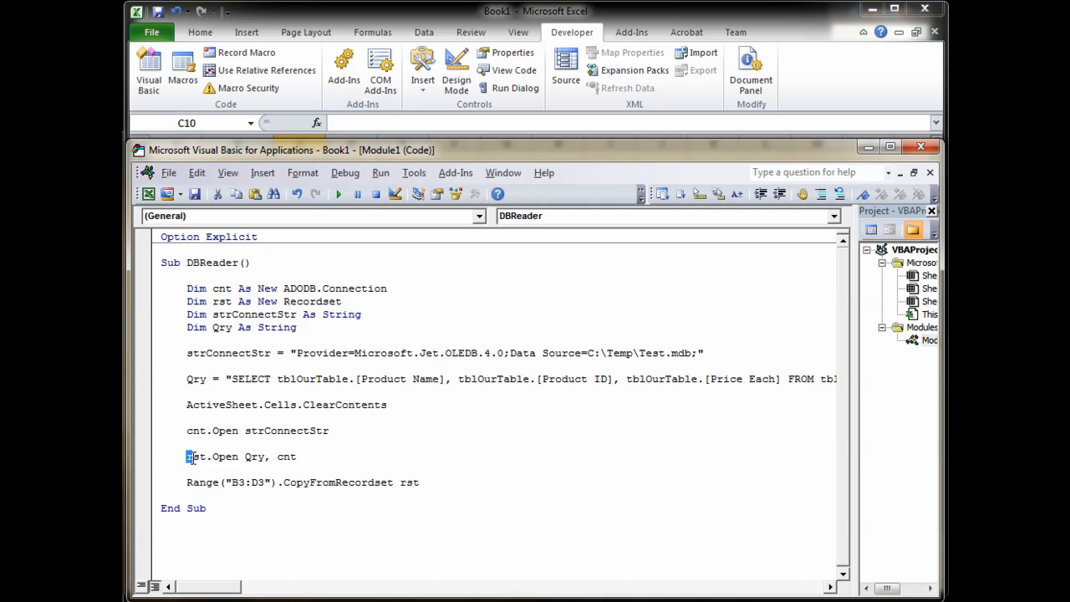
double_click(196, 456)
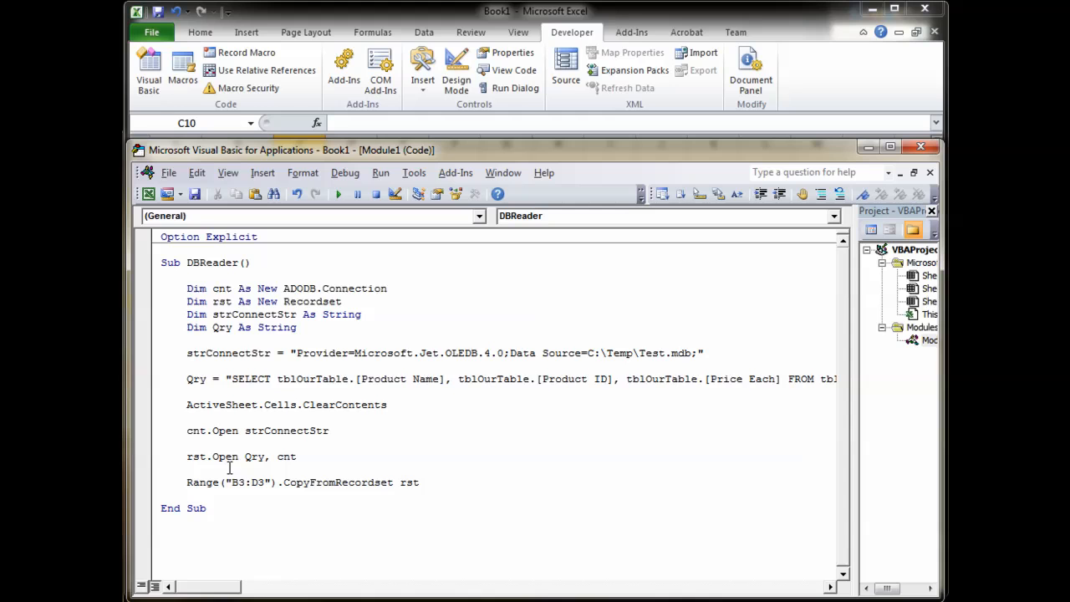
double_click(252, 456)
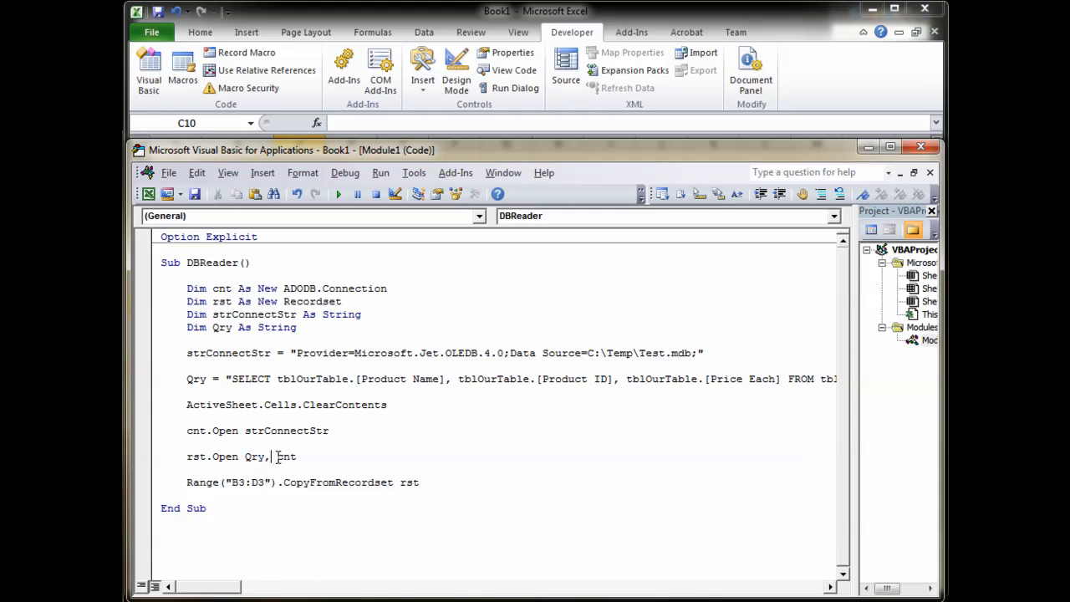
double_click(288, 457)
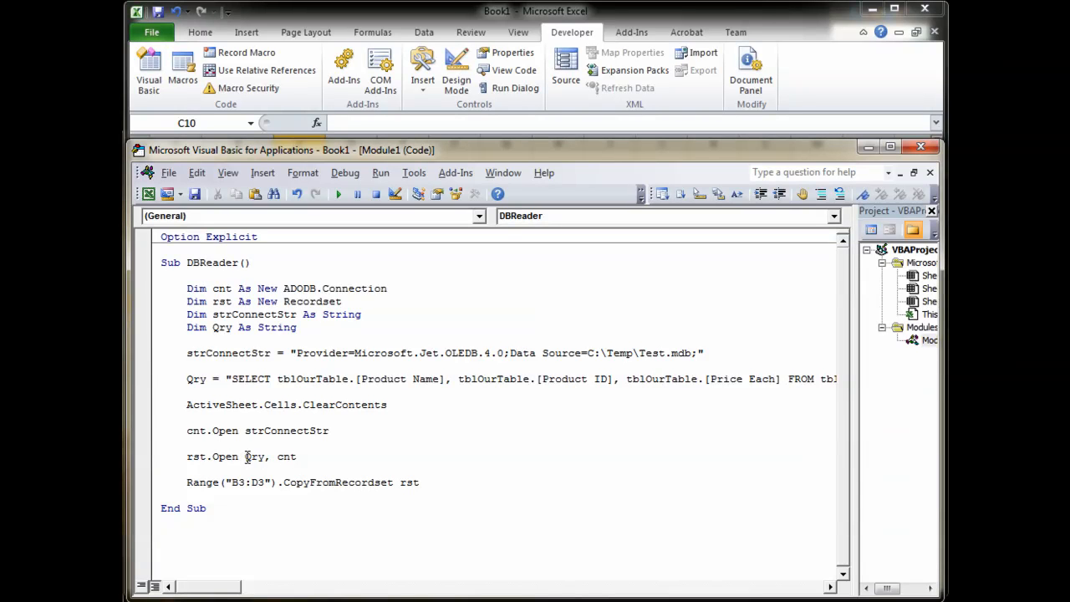
double_click(254, 457)
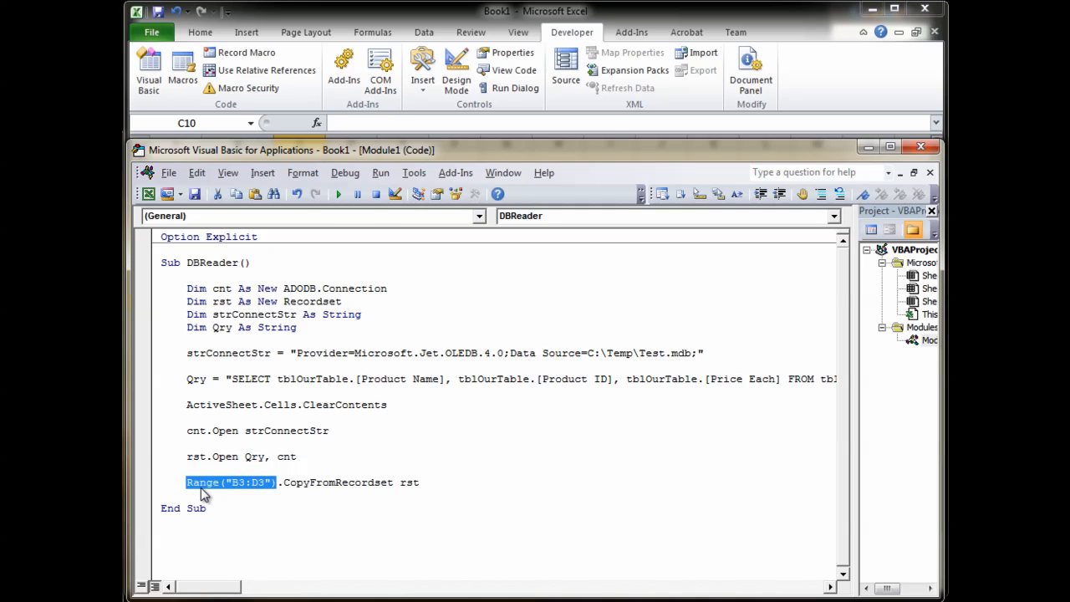
mouse_move(259, 492)
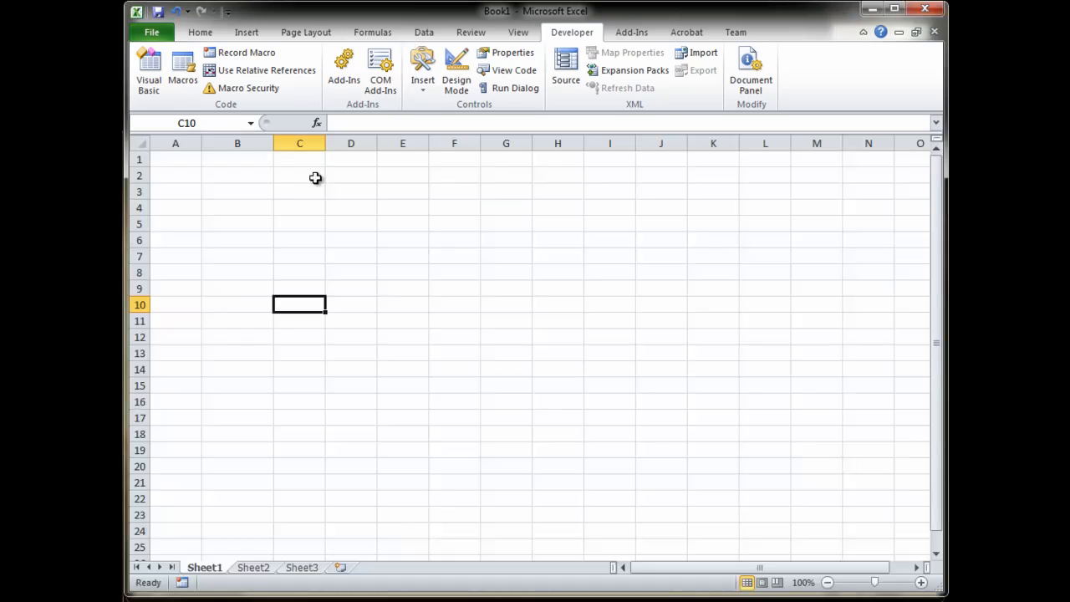
left_click_drag(238, 191, 299, 190)
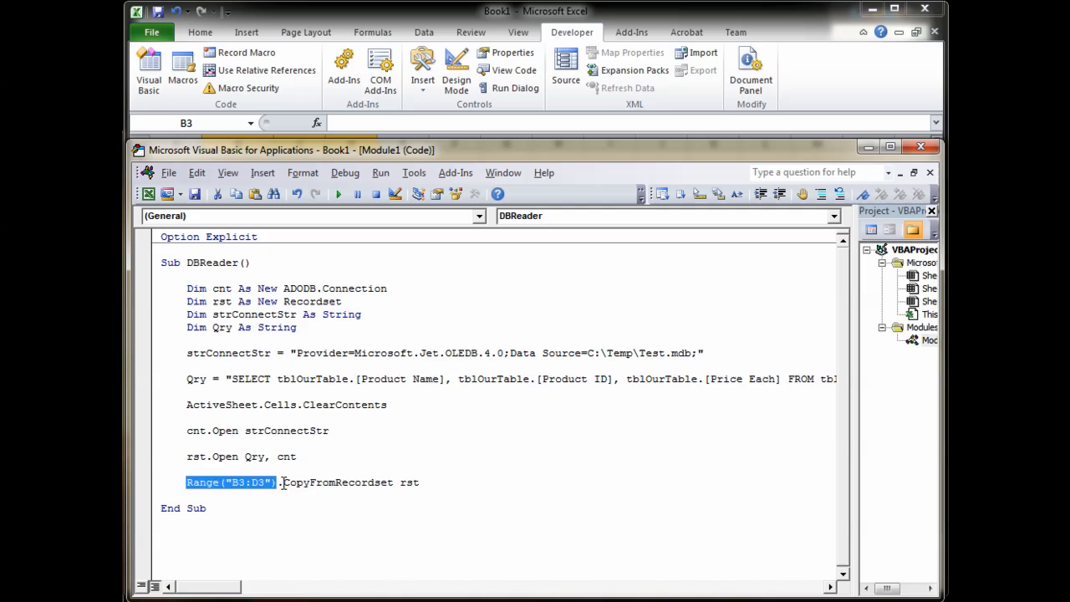
double_click(338, 482)
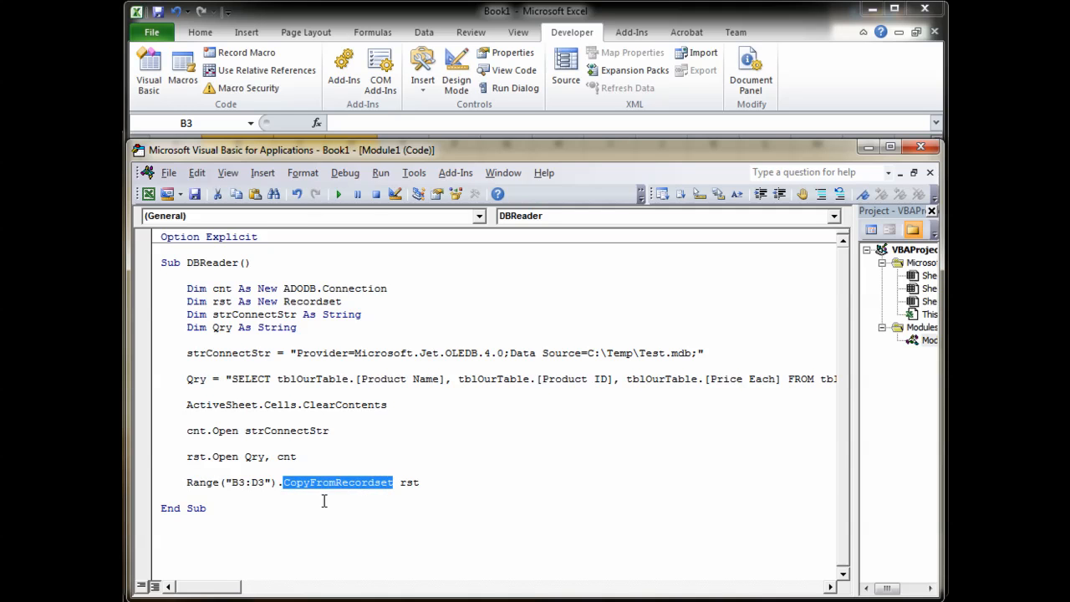
mouse_move(324, 491)
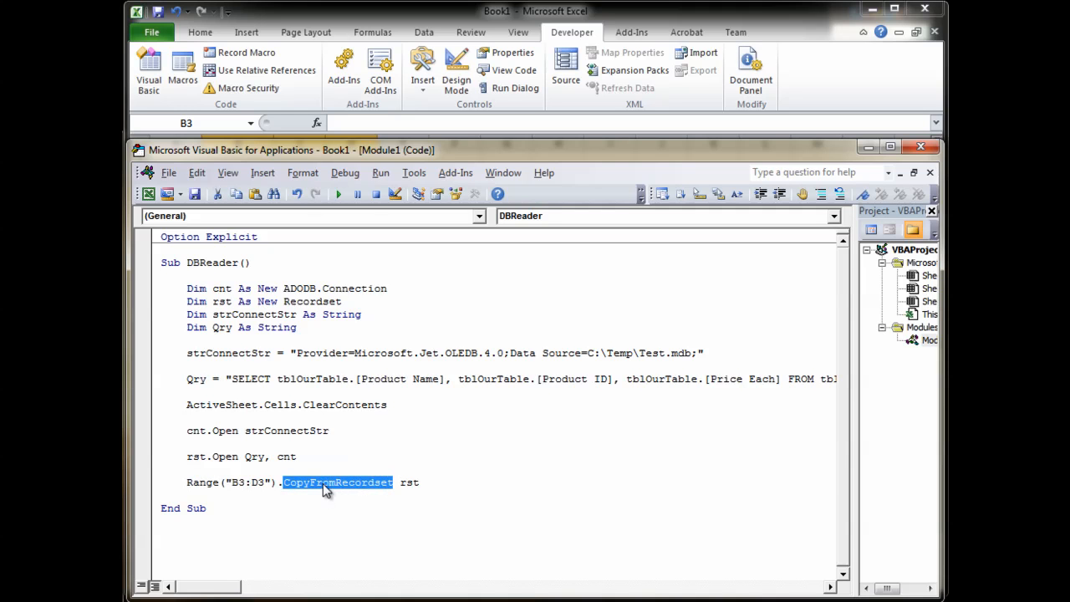
left_click(351, 482)
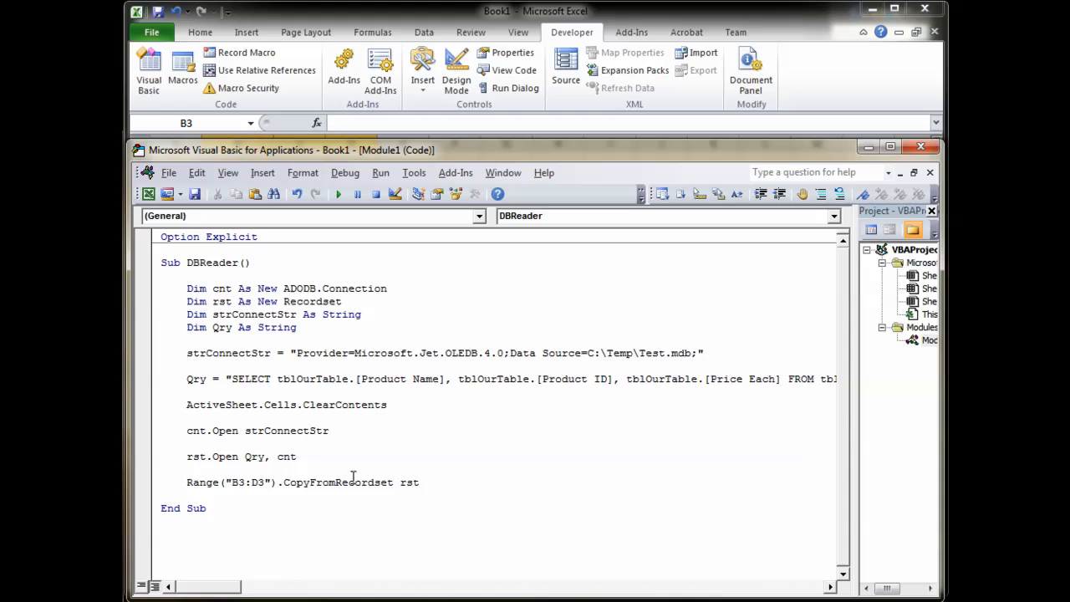
mouse_move(442, 495)
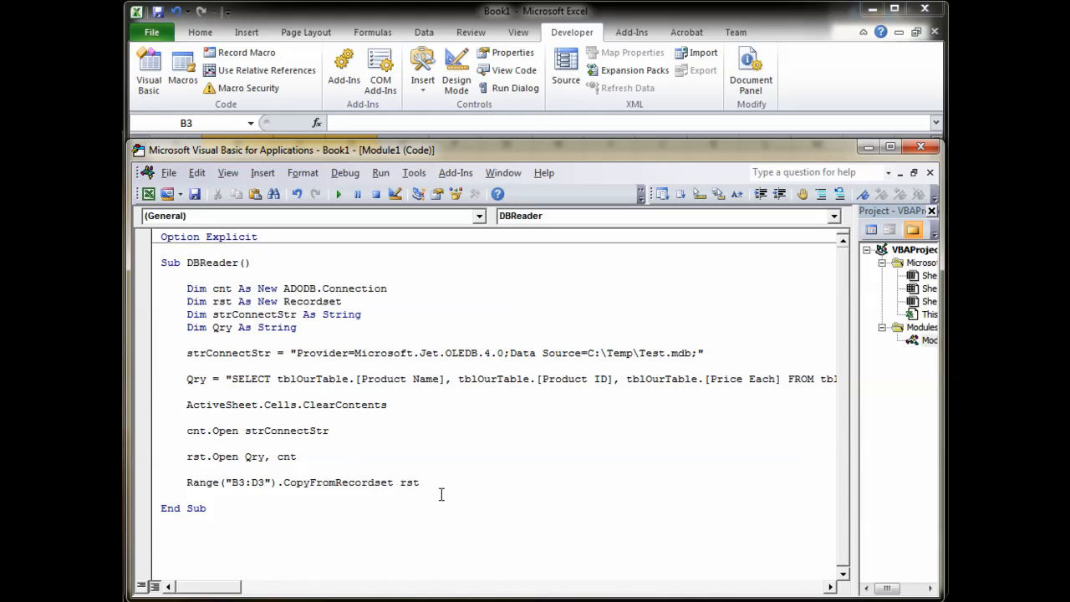
mouse_move(377, 479)
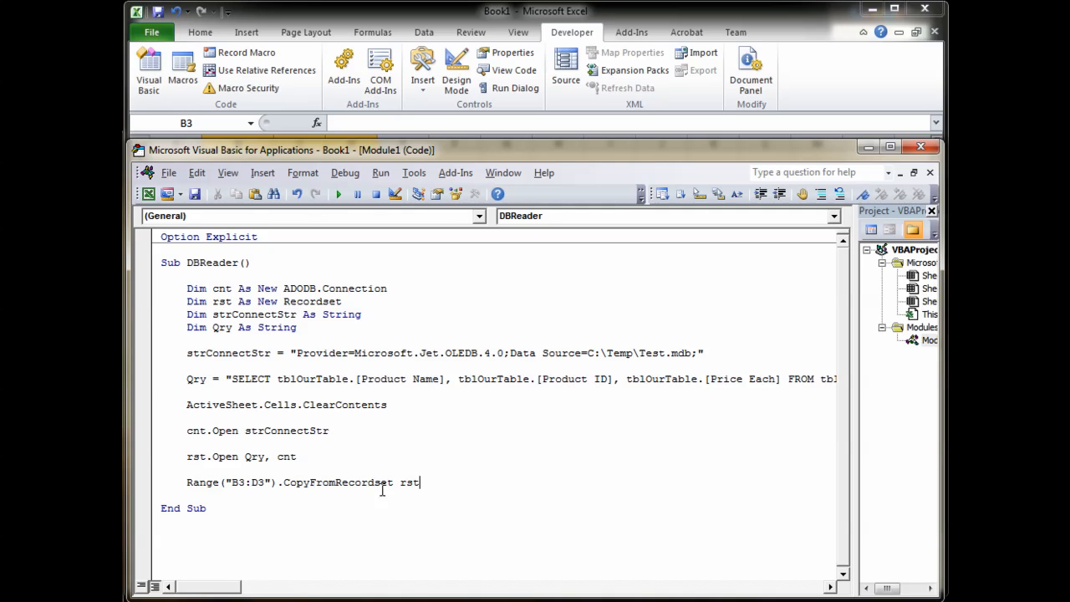
mouse_move(405, 511)
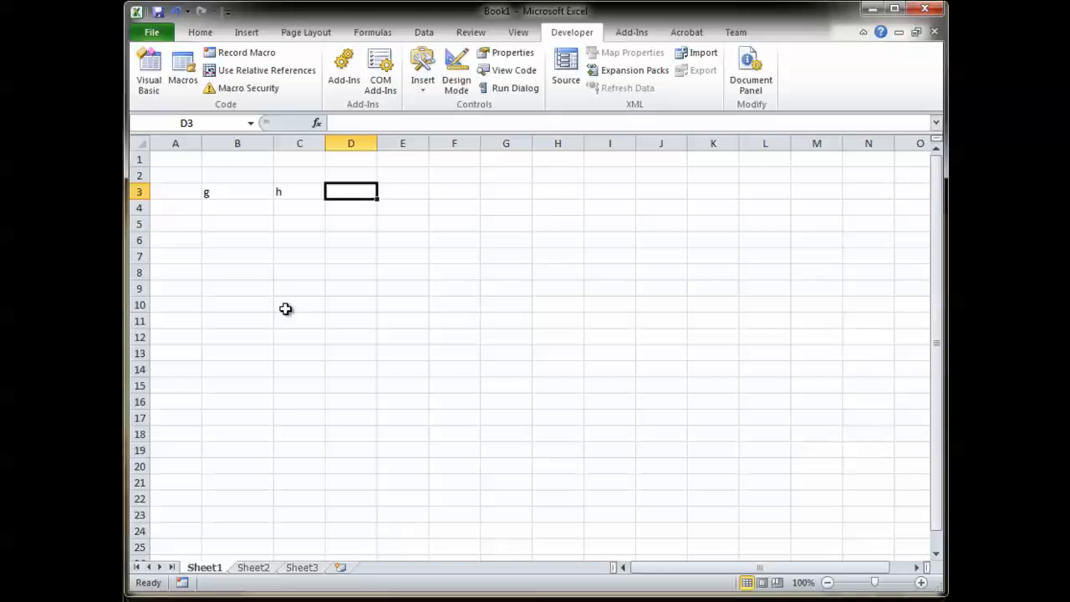
Step with F8 through ClearContents, cnt.Open, rst.Open and CopyFromRecordset so three records land at B3
left_click(147, 67)
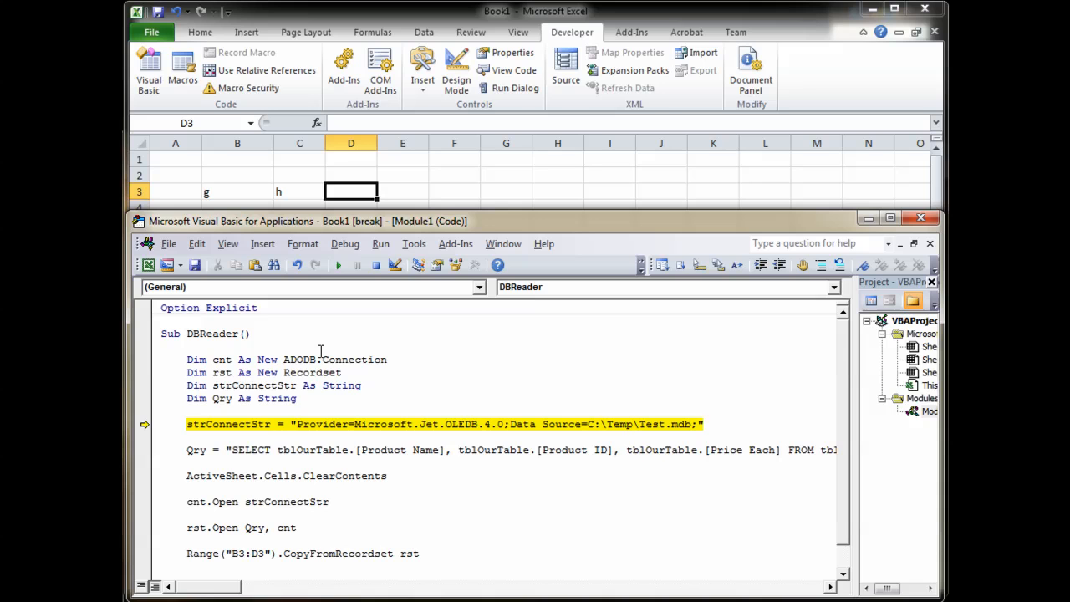
key("F8")
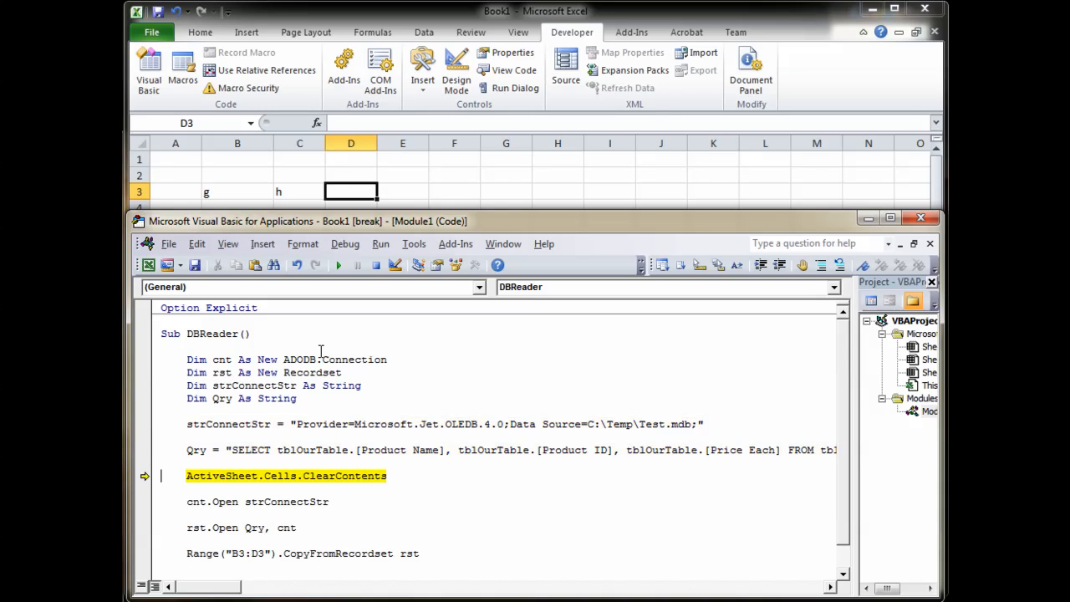
key("F8")
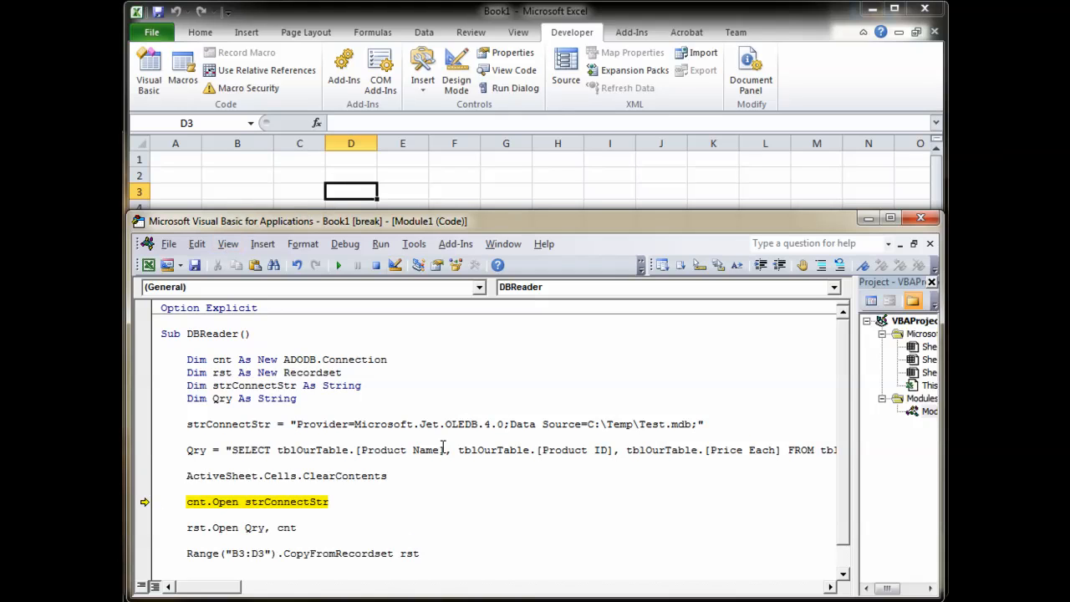
key("F8")
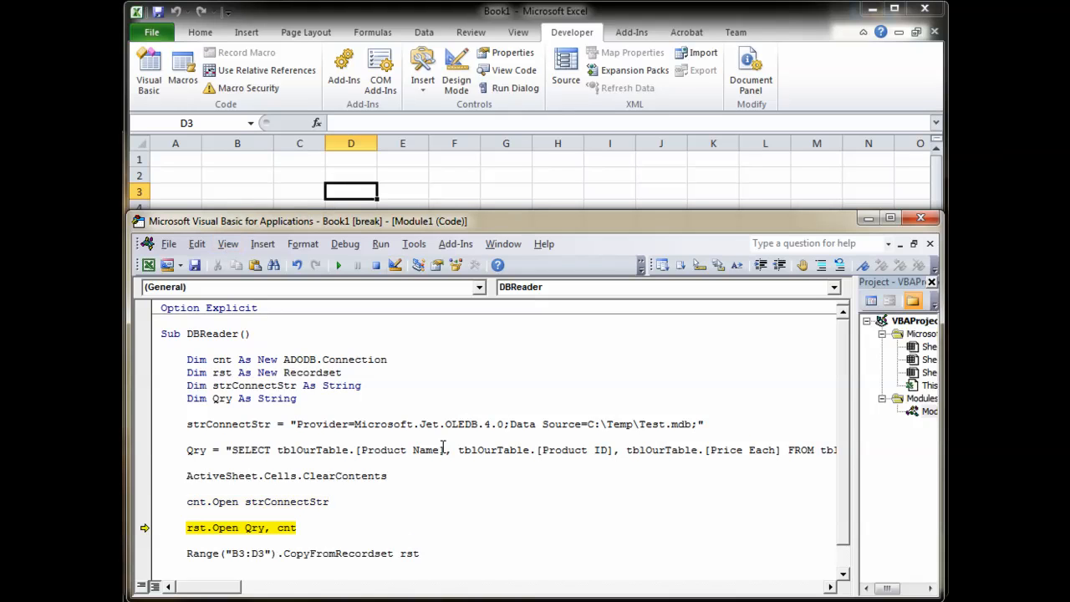
key("F8")
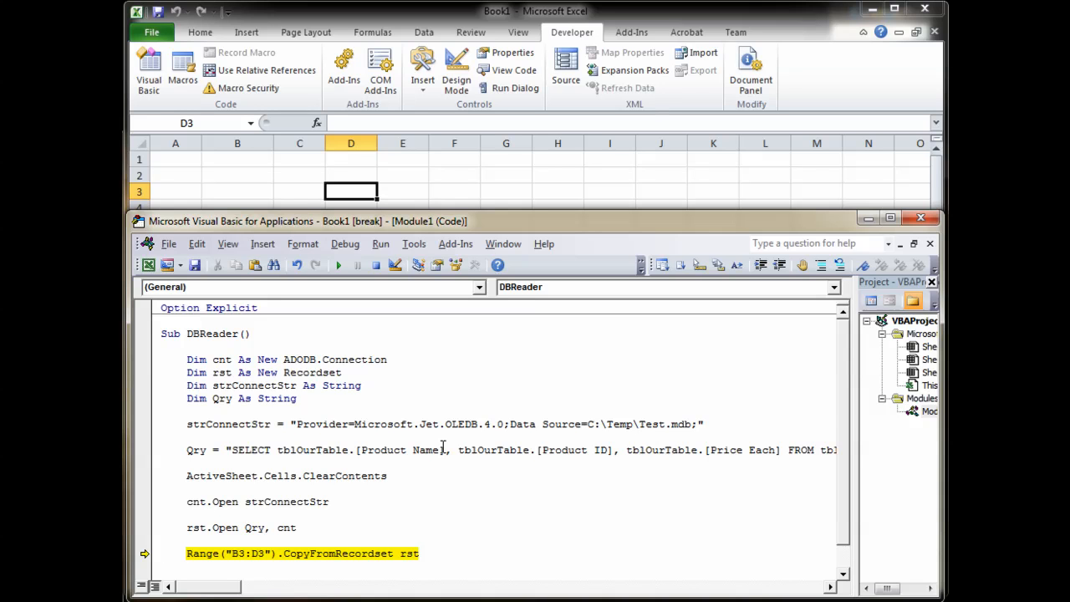
key("F8")
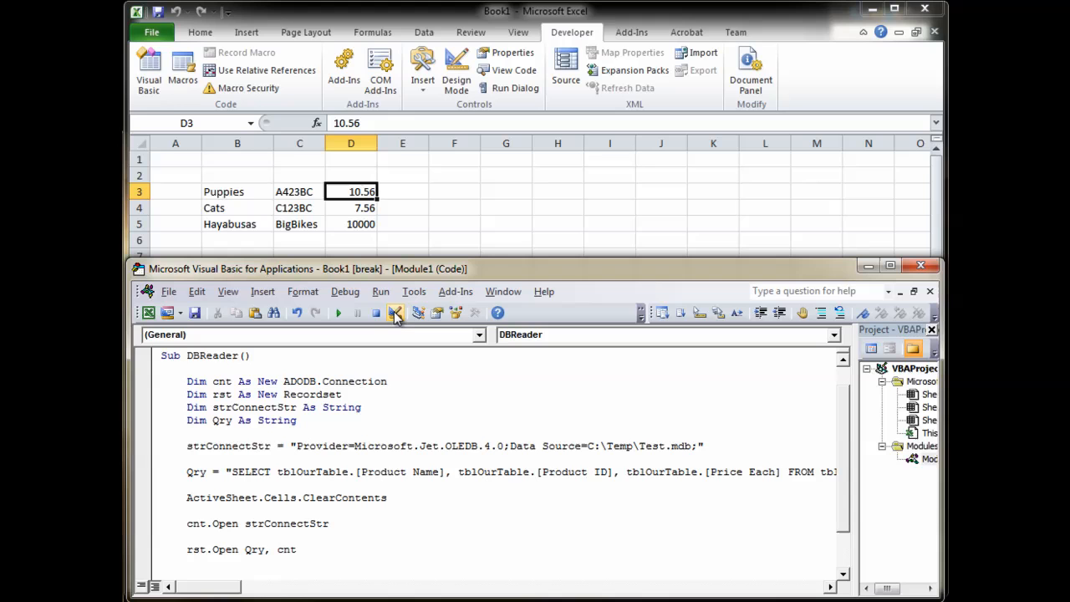
mouse_move(394, 313)
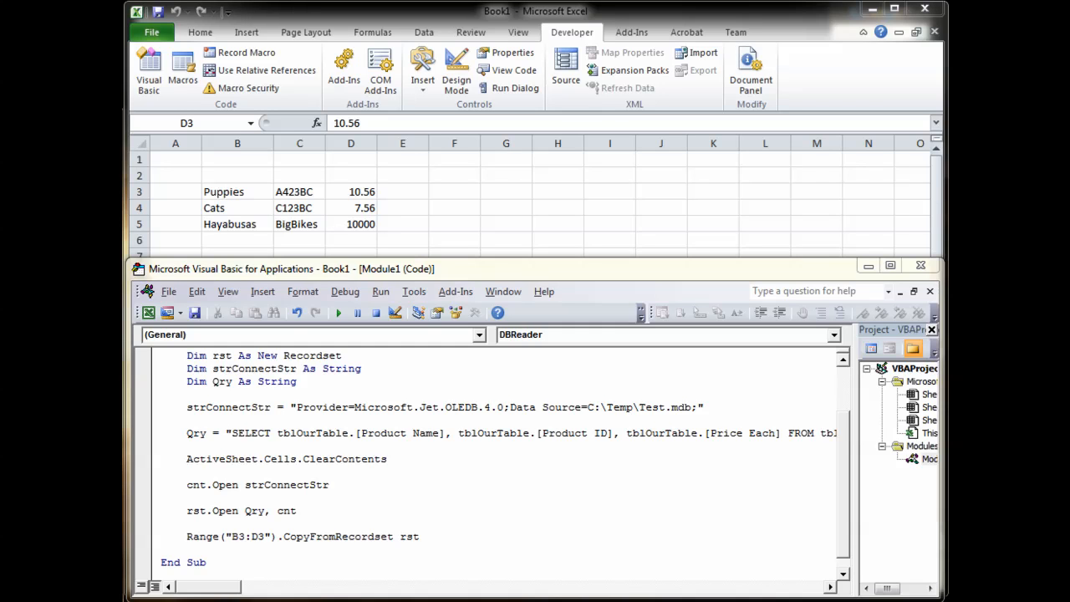
mouse_move(192, 221)
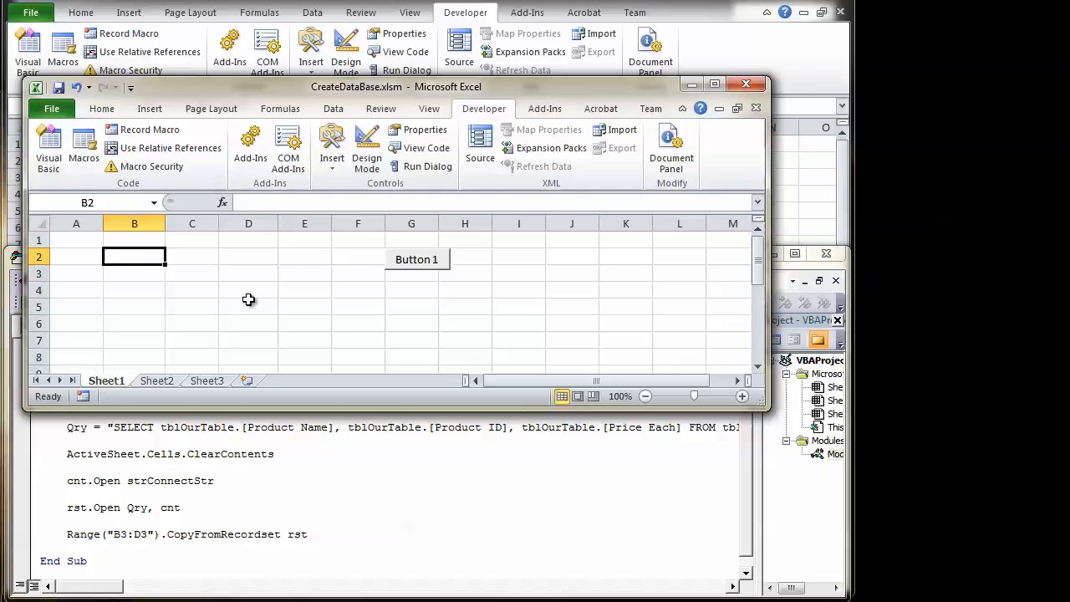
mouse_move(244, 291)
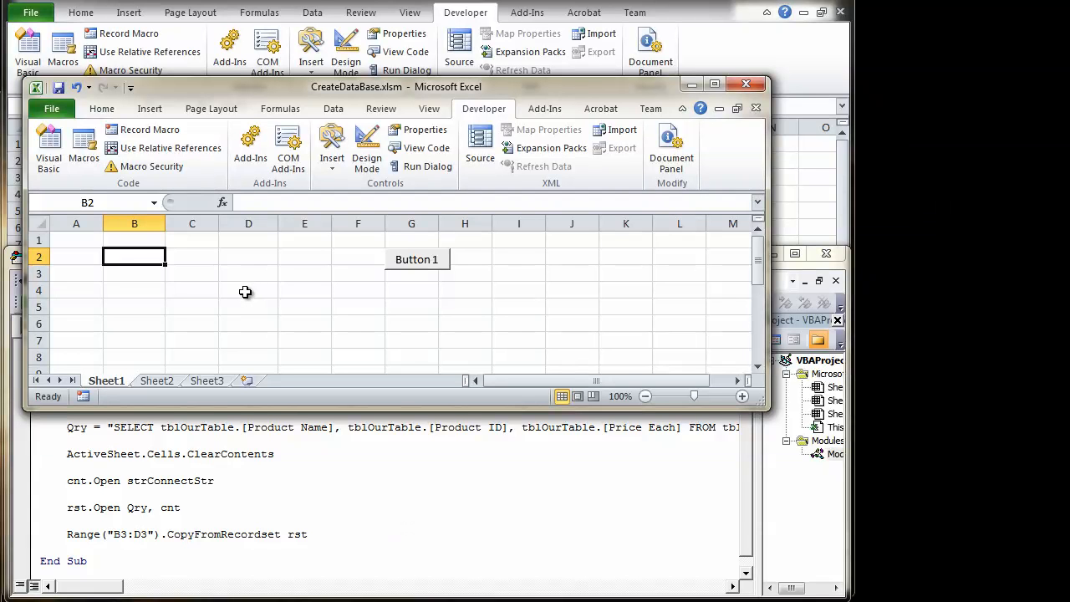
Enter the new record Cats, A234F, 3.45 in row 2 of CreateDataBase.xlsm
type("Cats")
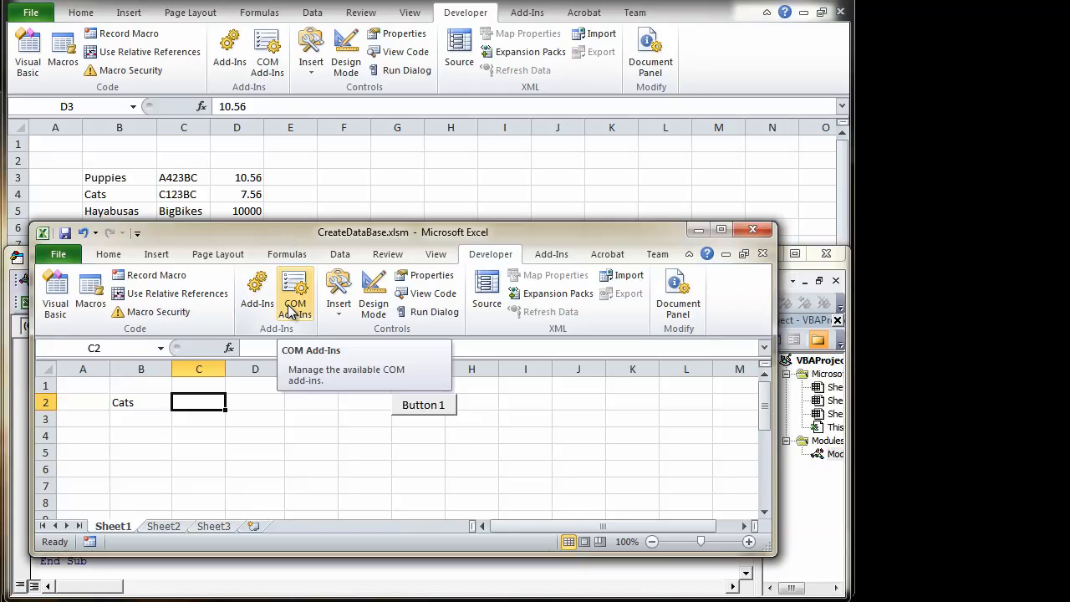
type("A")
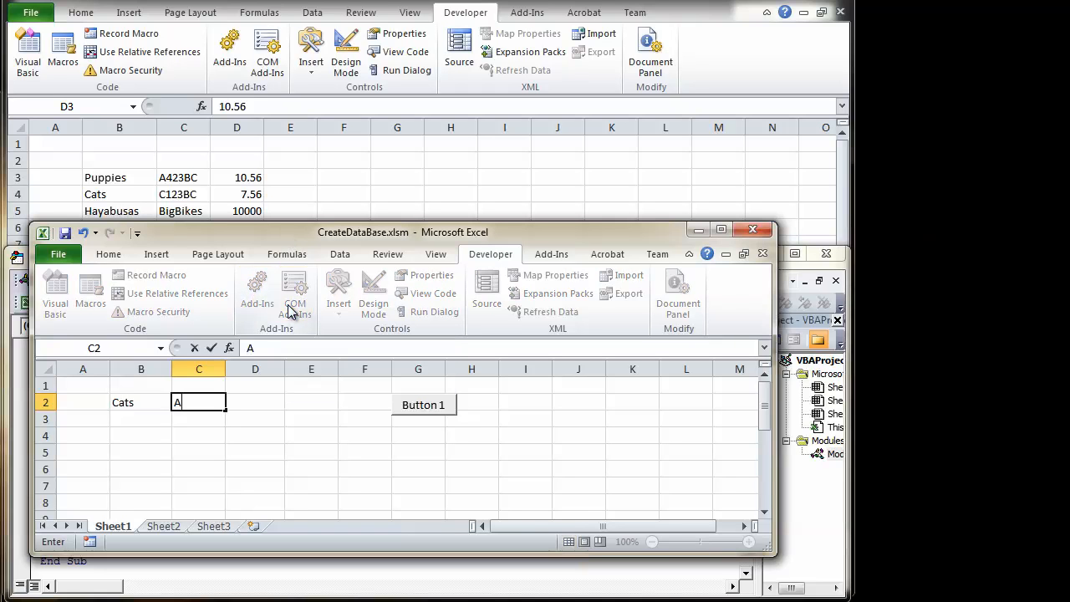
type("234F")
left_click(254, 403)
type("£3.45")
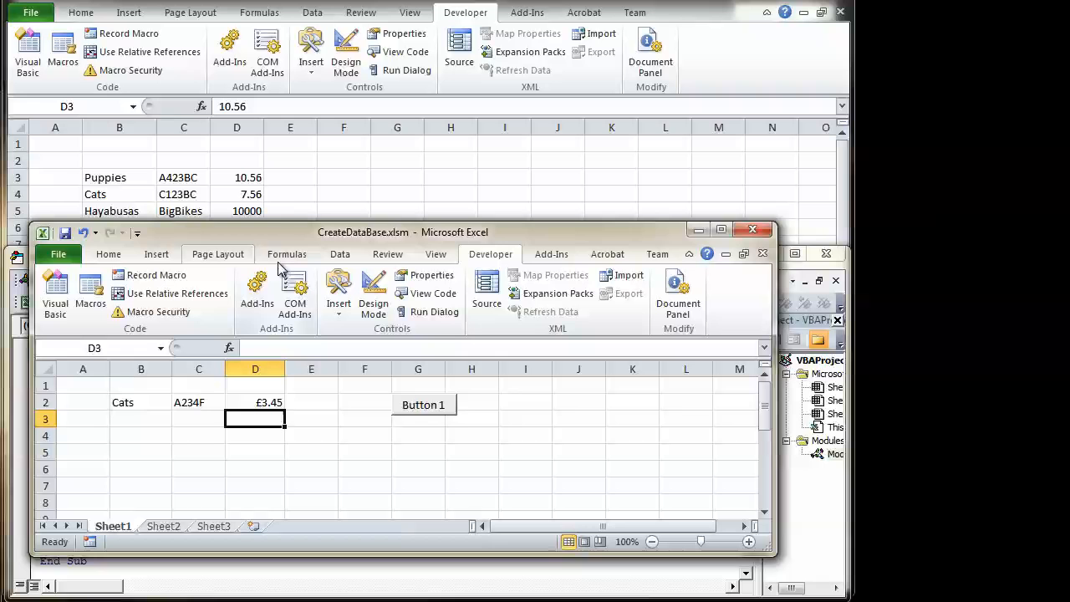
Run Button 1 and confirm deleting the existing database file
left_click(425, 404)
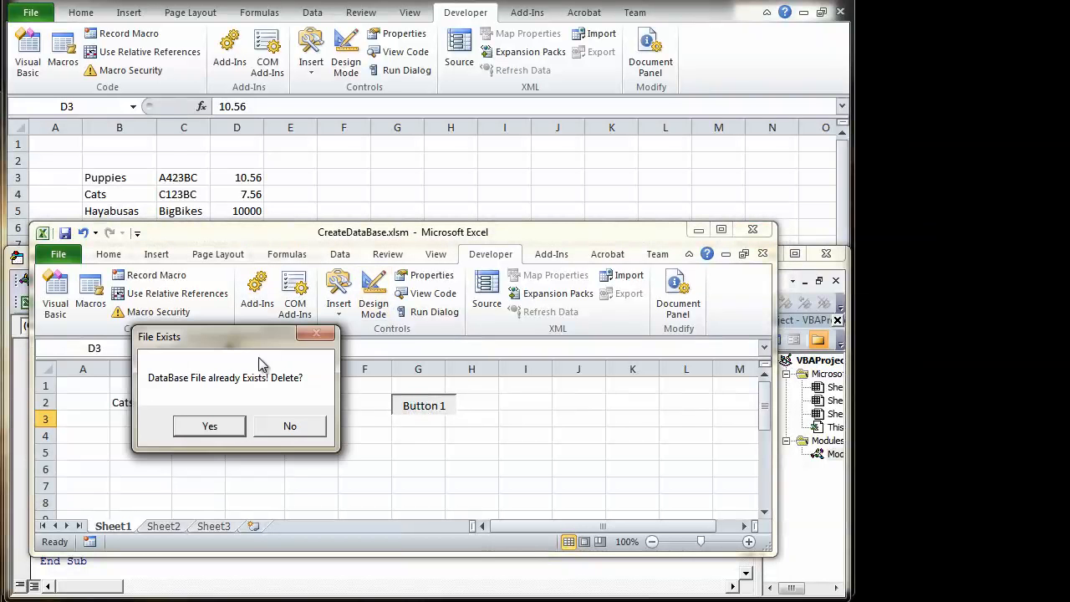
left_click(209, 426)
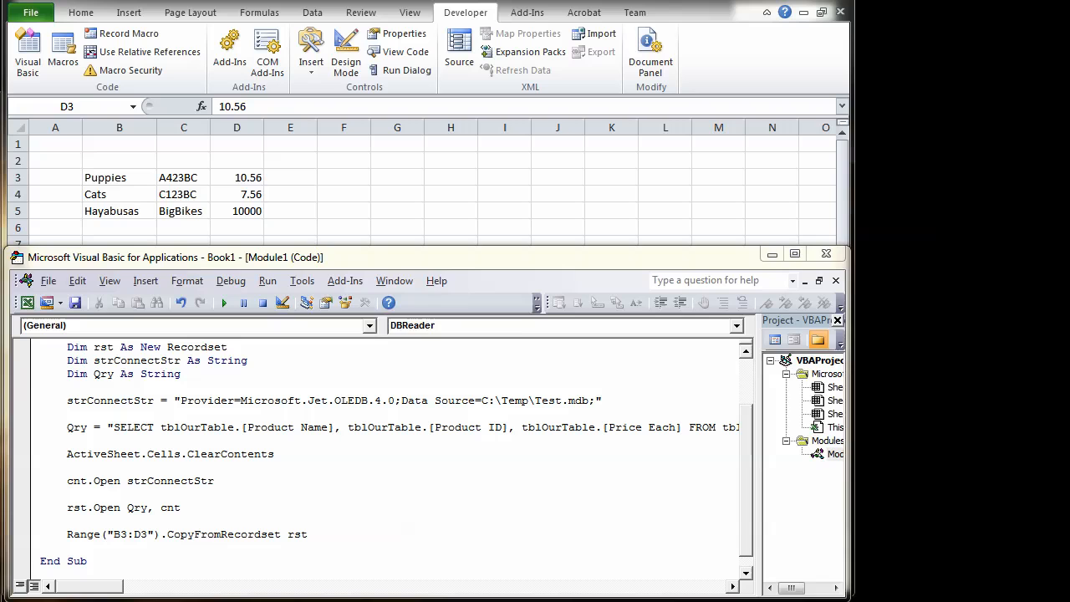
Rerun DBReader so the table lists four records including Cats A234F 3.45
left_click(274, 455)
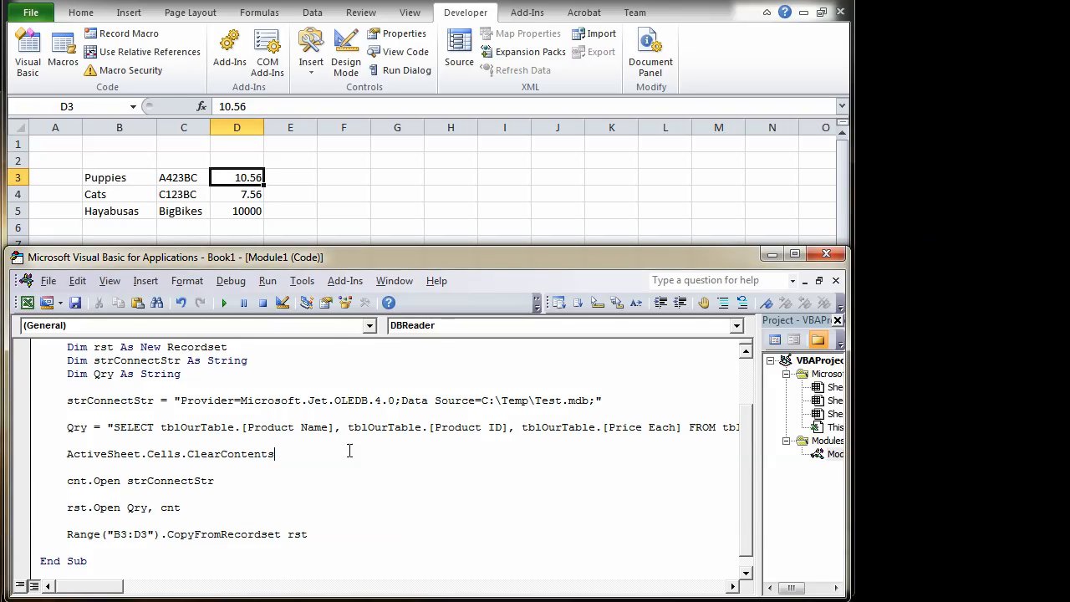
mouse_move(224, 303)
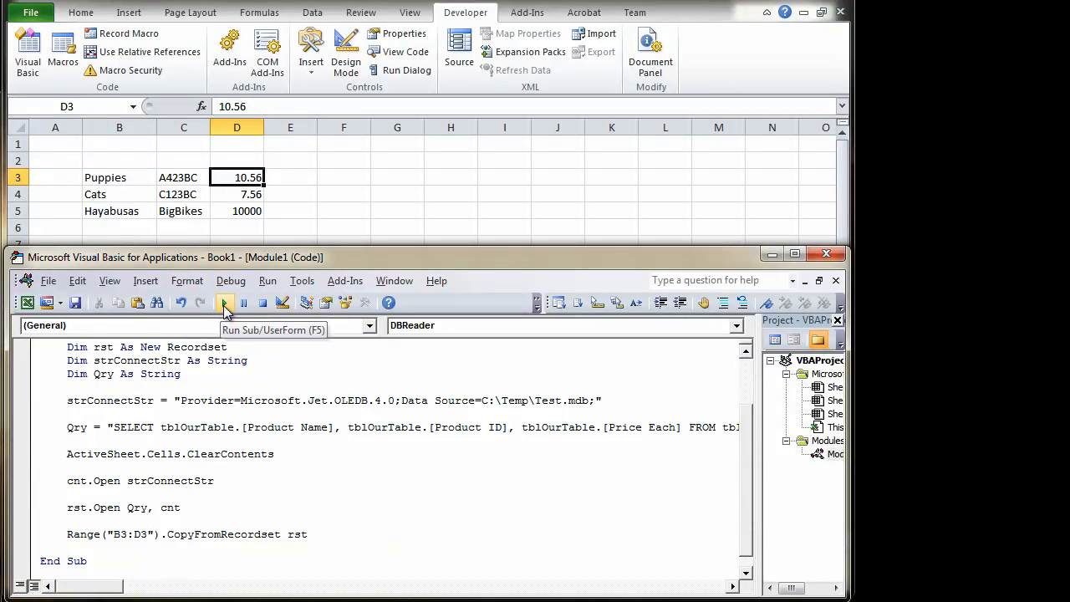
left_click(224, 302)
type("'")
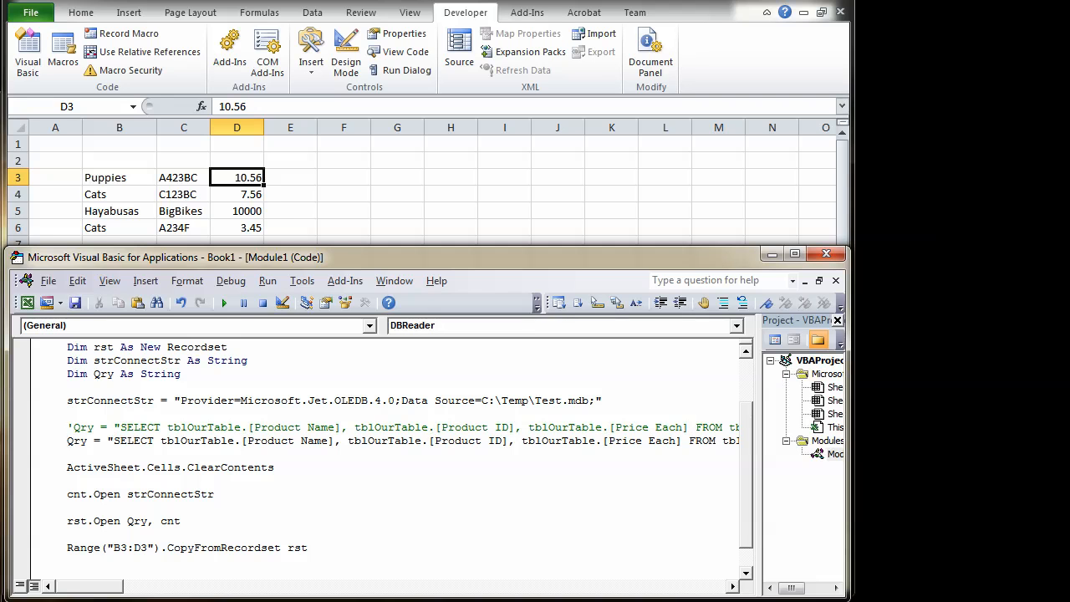
Append WHERE tblOurTable.[Product Name] = 'Cats' to the Qry SQL string
scroll("right", 3)
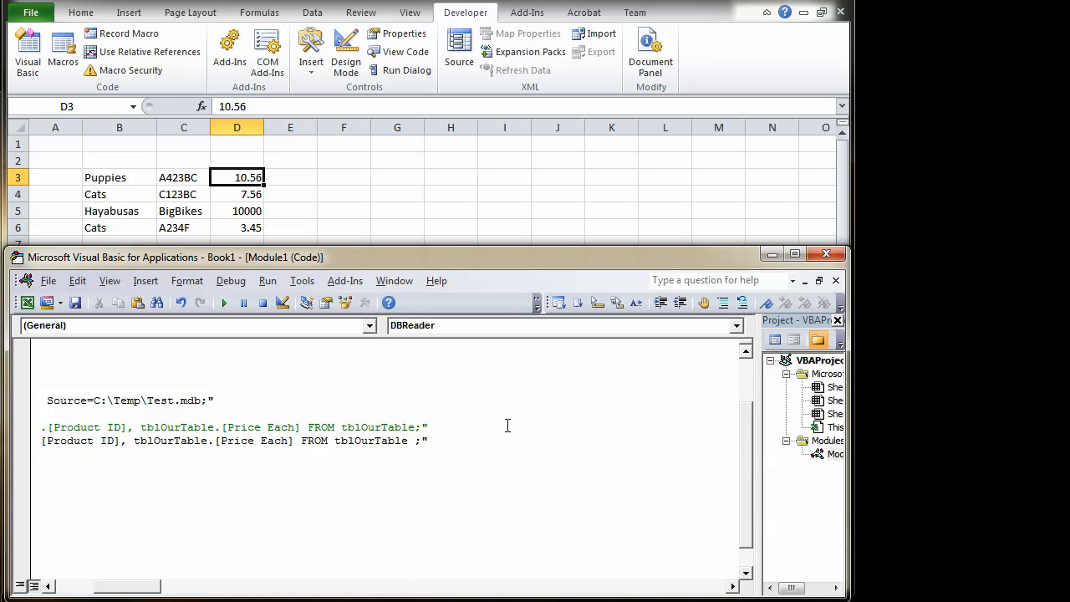
type("WHERE")
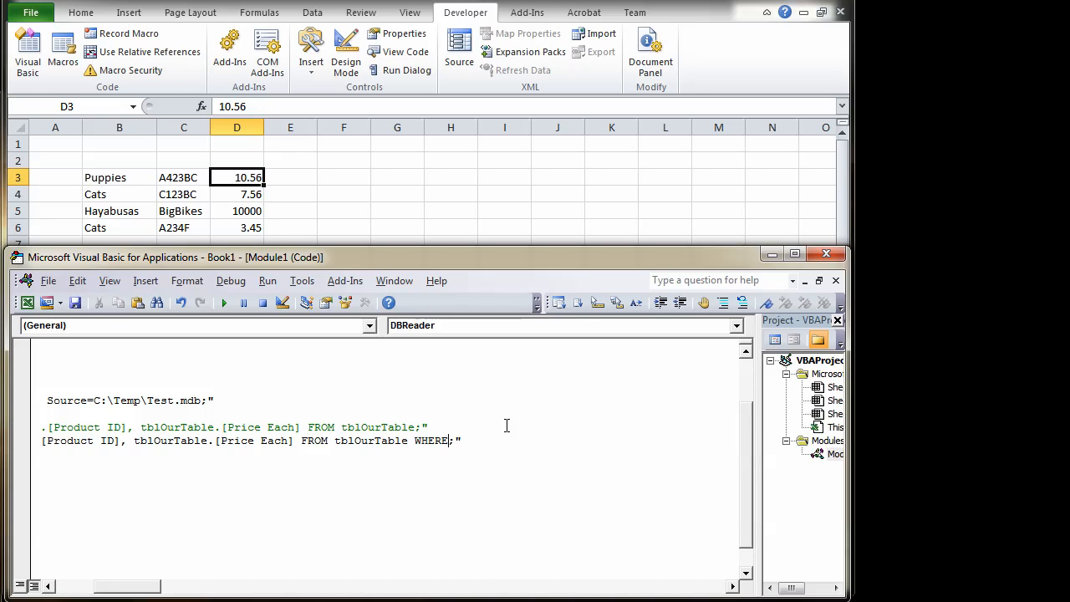
mouse_move(512, 428)
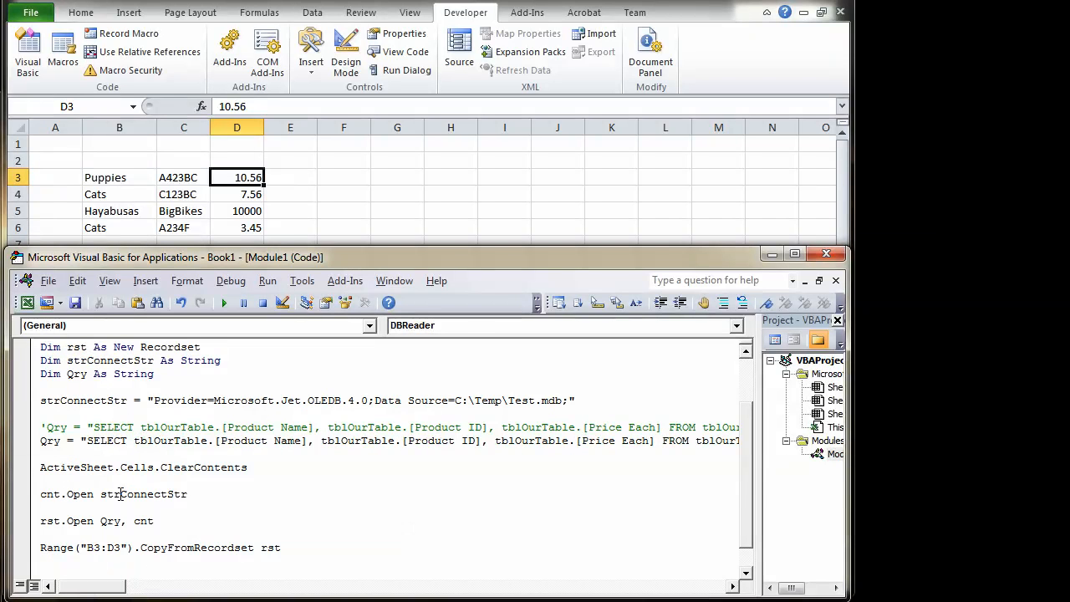
left_click_drag(133, 441, 304, 442)
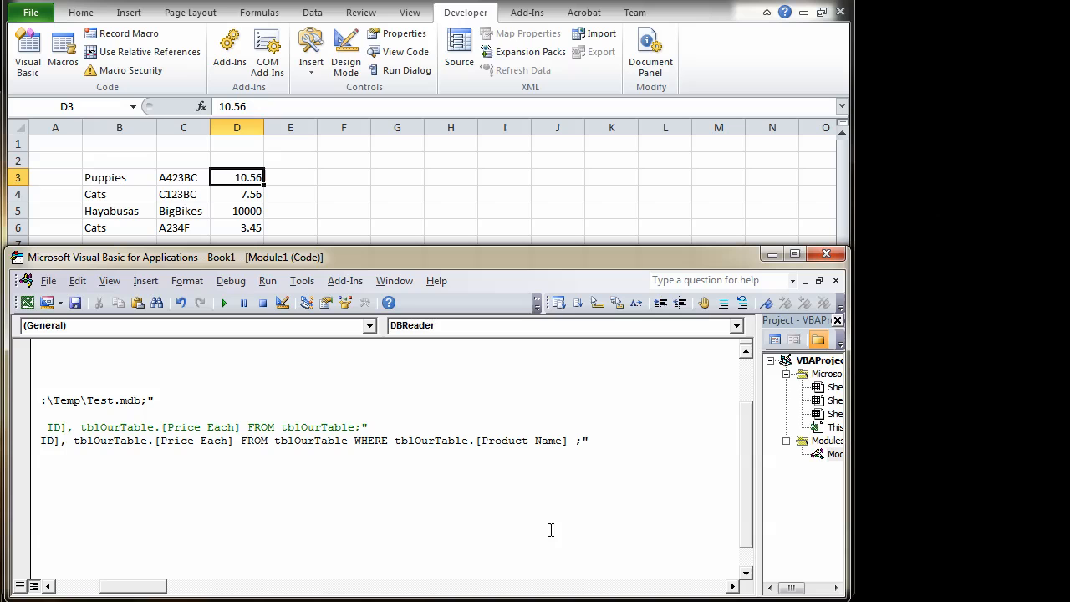
type("= '")
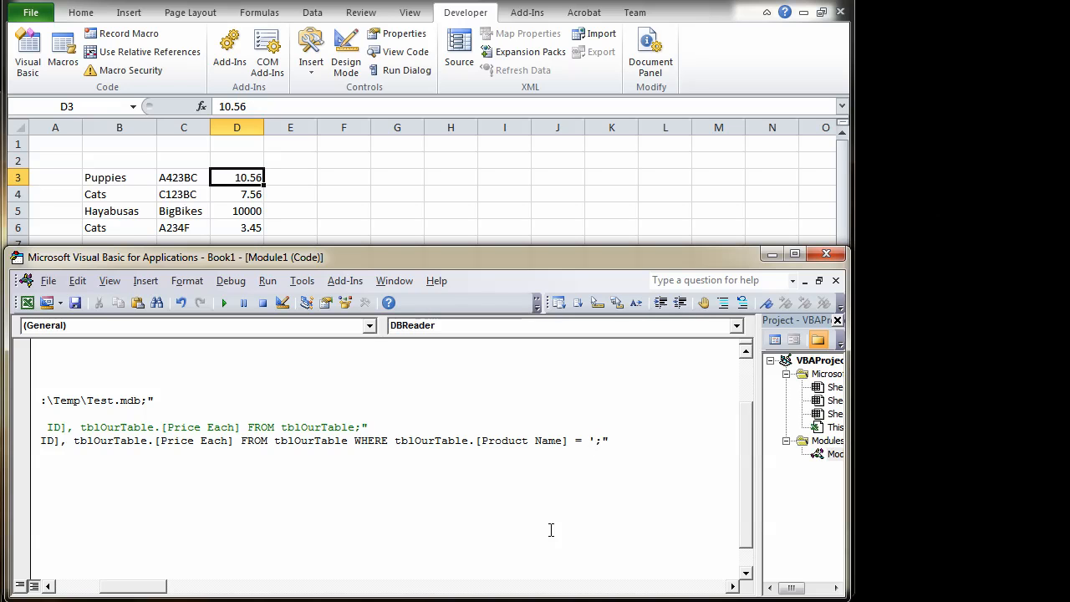
type("Cats")
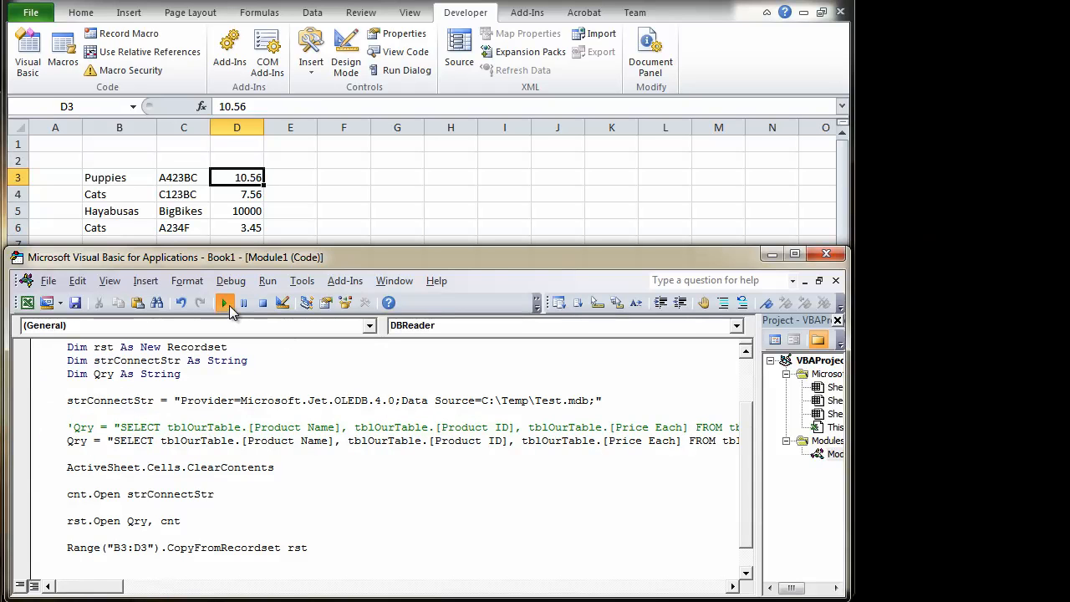
Rerun DBReader so only the two Cats rows are output
left_click(224, 303)
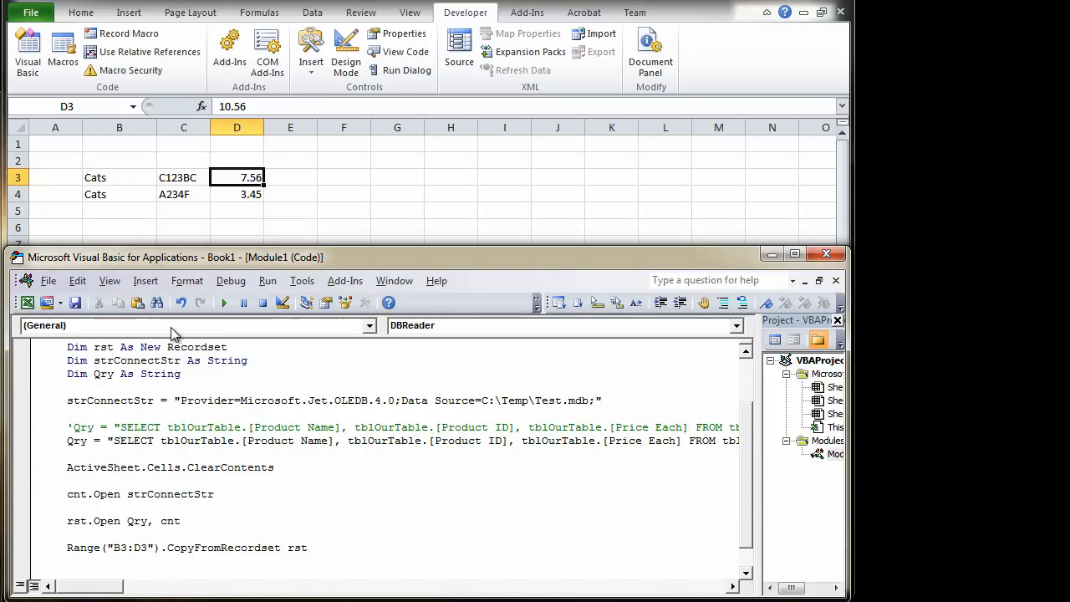